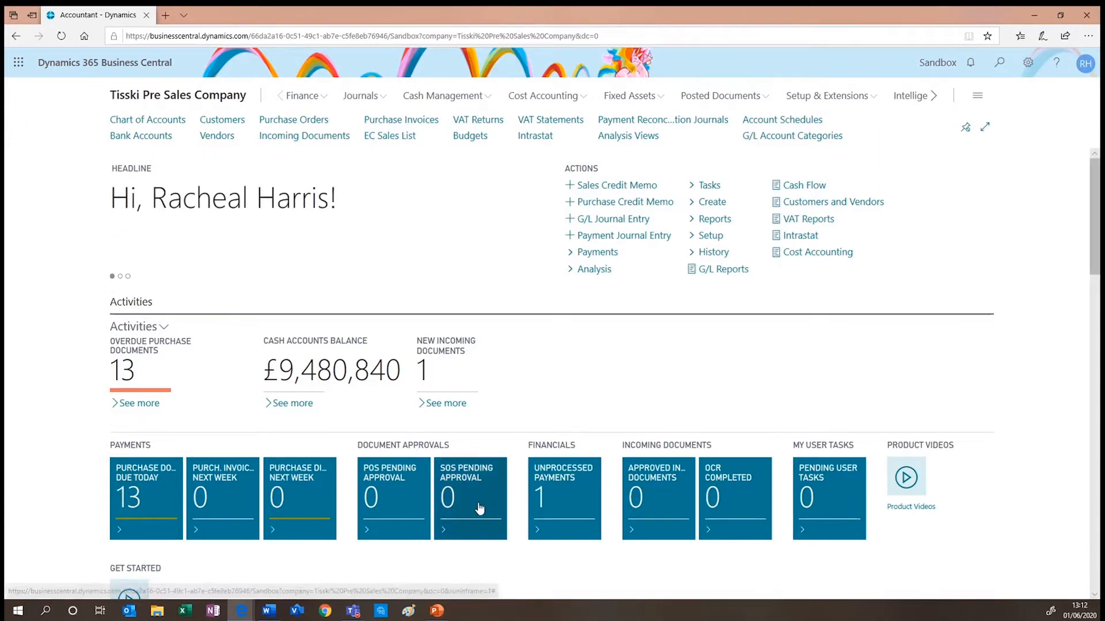
Open the Chart of Accounts list from the navigation bar
scroll(down, 3)
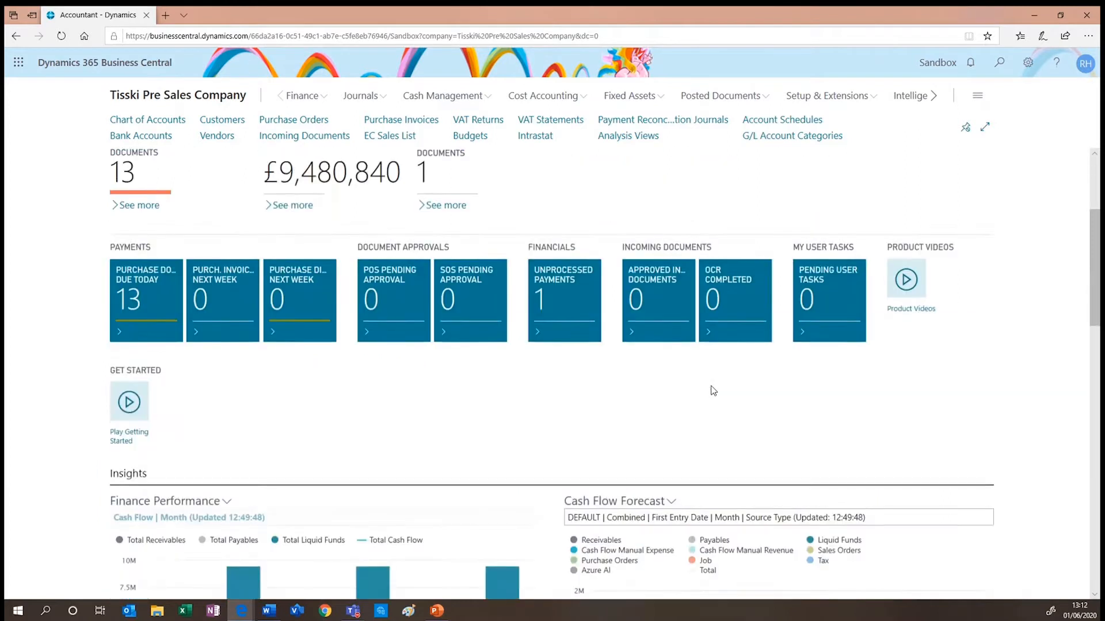
scroll(down, 3)
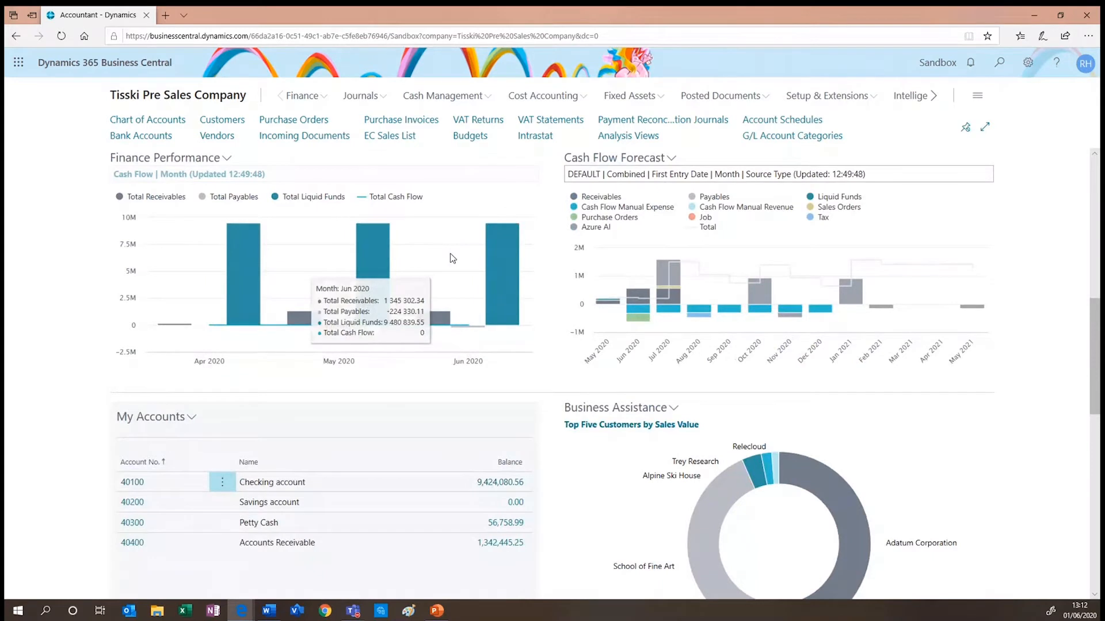
mouse_move(477, 397)
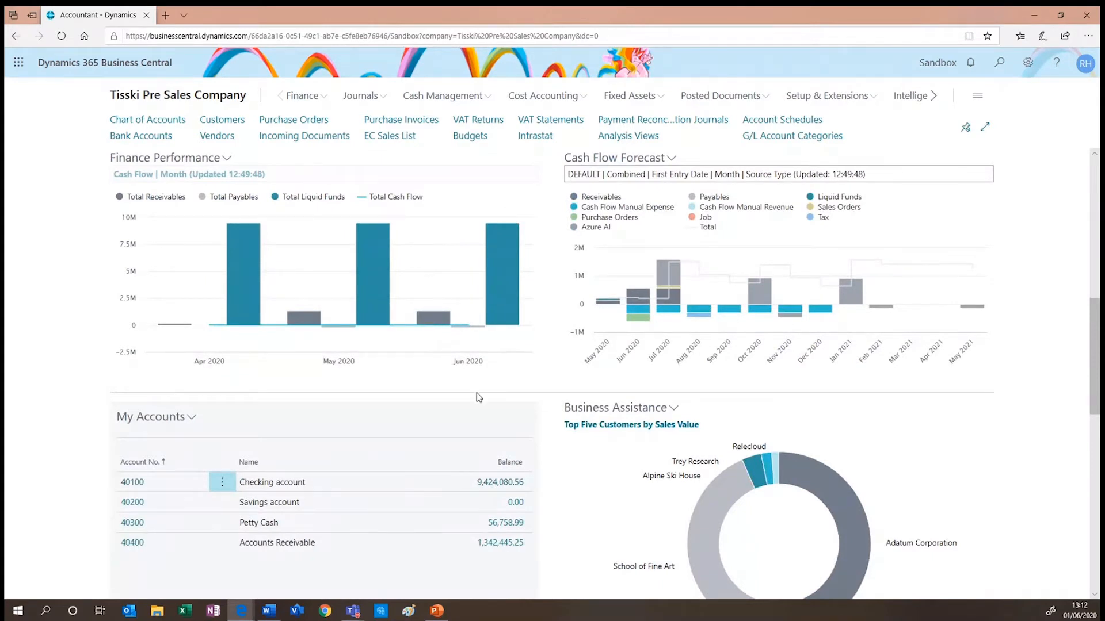
scroll(down, 3)
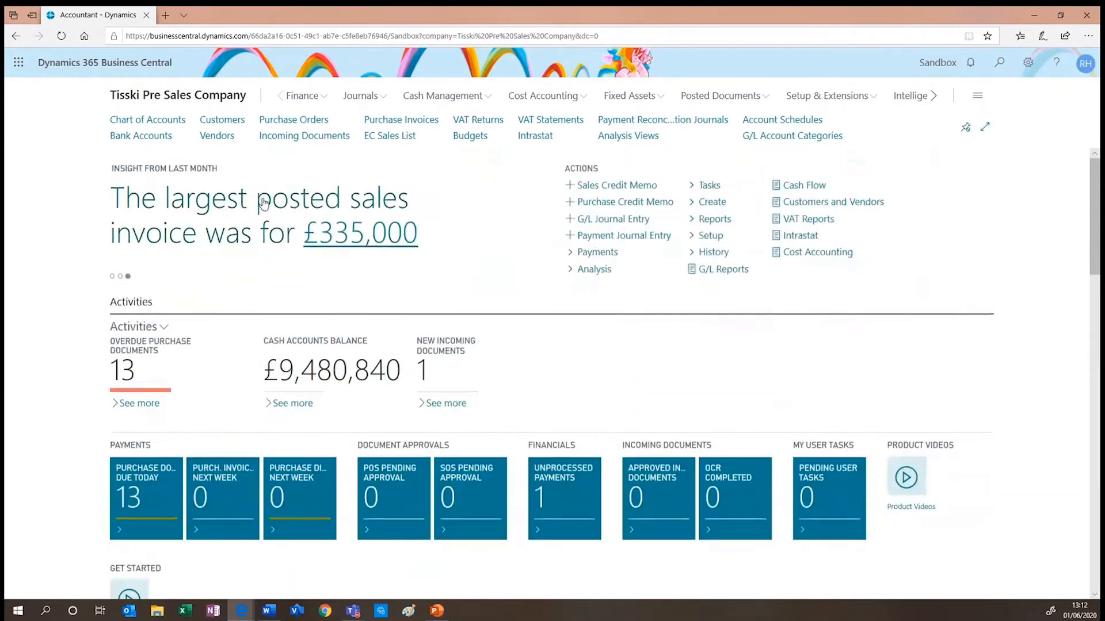
mouse_move(147, 119)
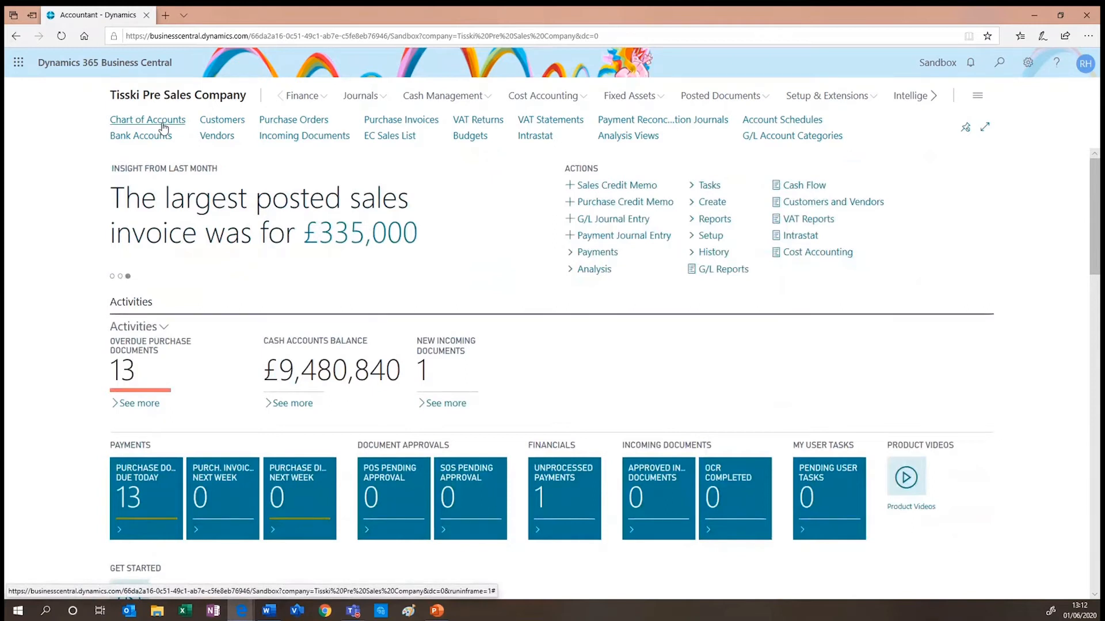
click(148, 120)
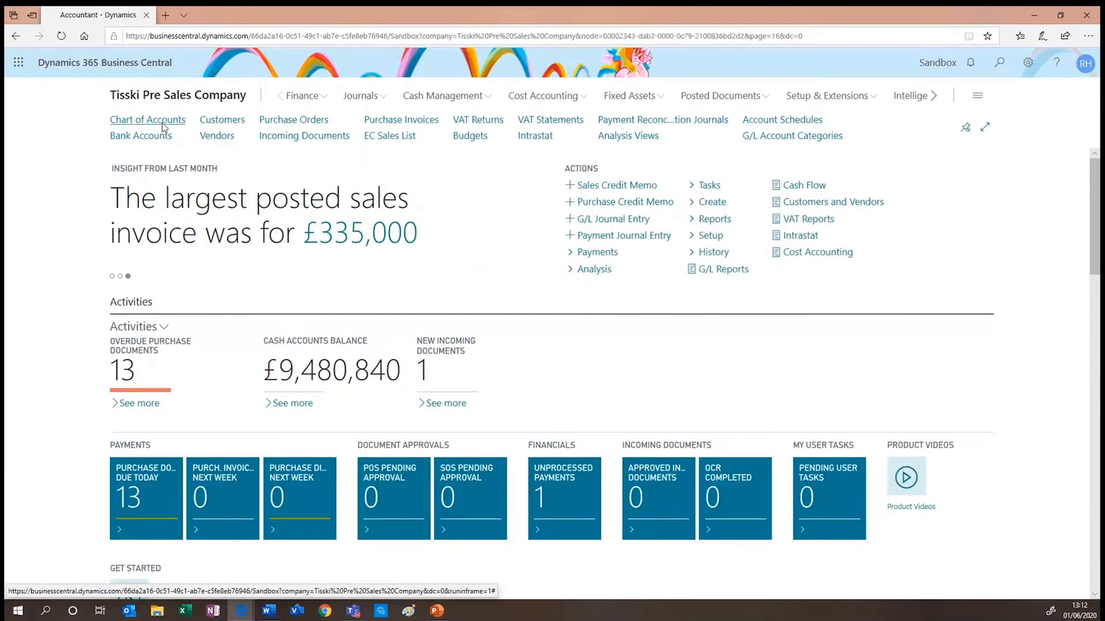
click(148, 119)
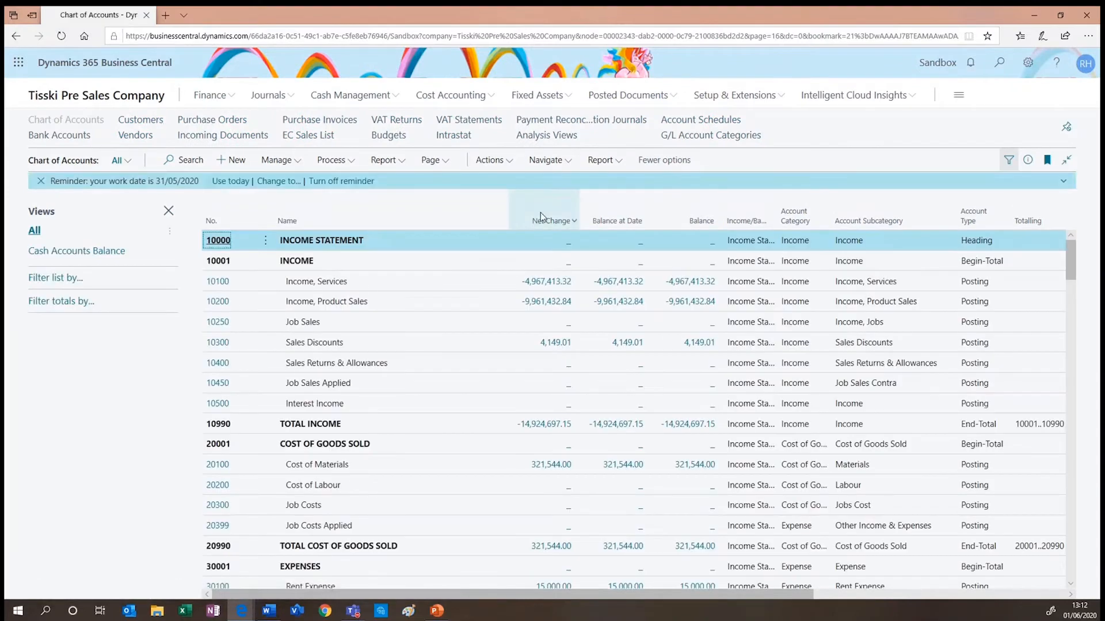
mouse_move(552, 221)
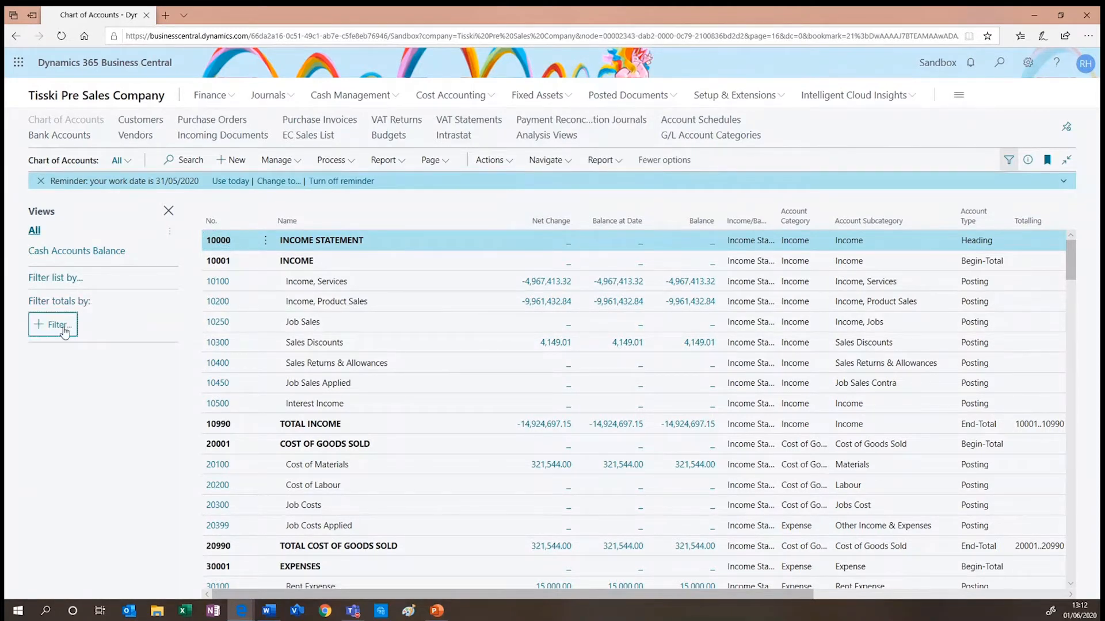
Add a Date Filter of 01/04/20..30/04/20 to the account totals
click(52, 324)
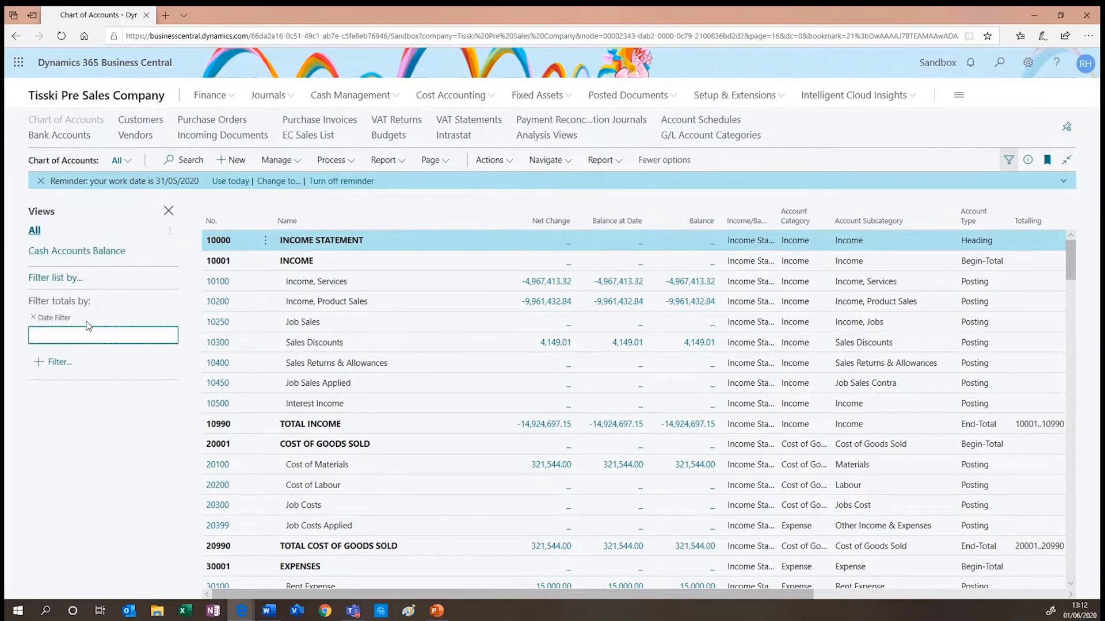
text(0)
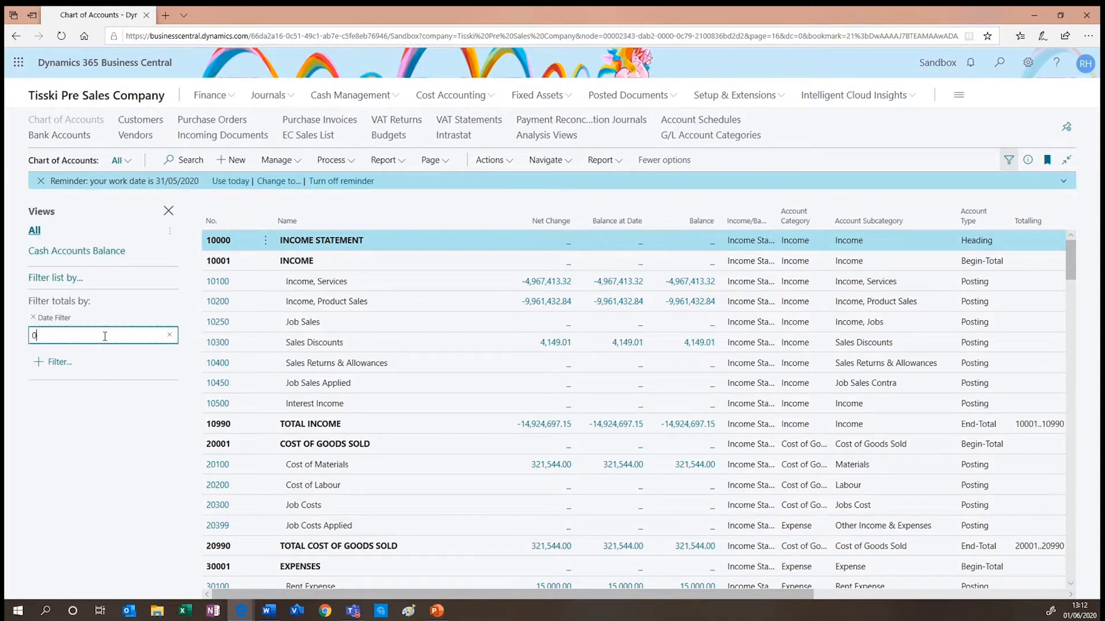
text(1042020)
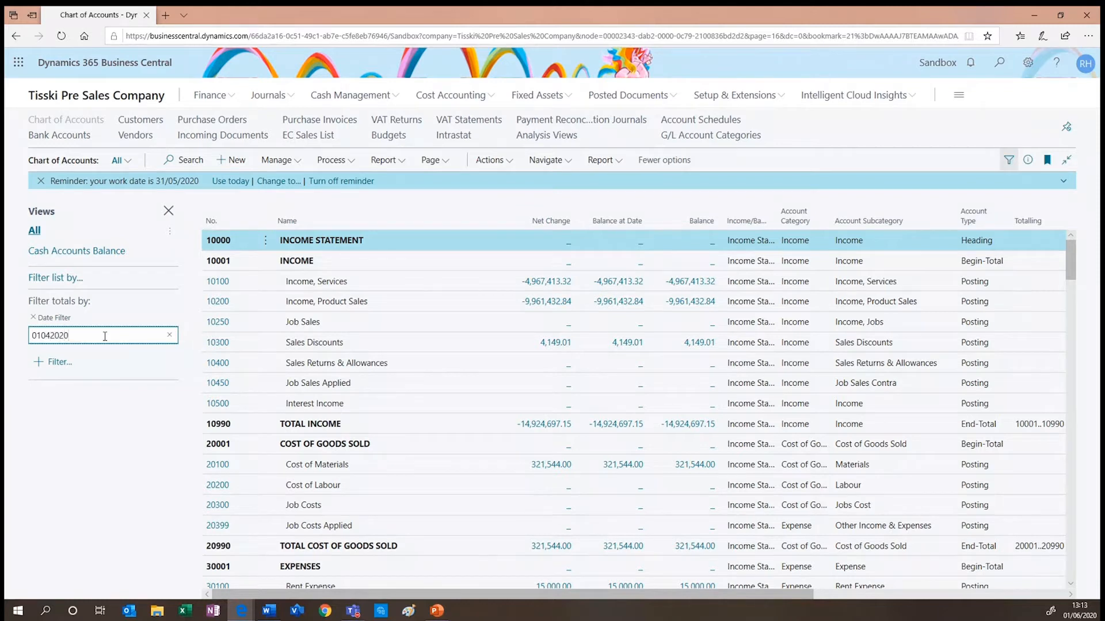
text(..30040)
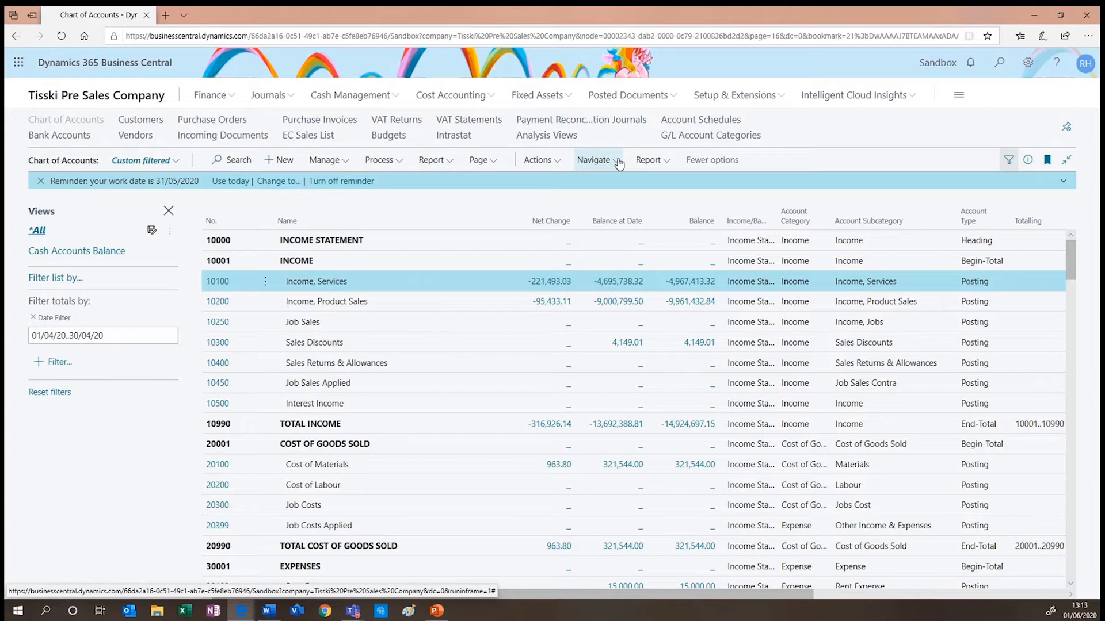
Open Default Dimensions for account 10100, showing DEPARTMENT as Code Mandatory
click(593, 160)
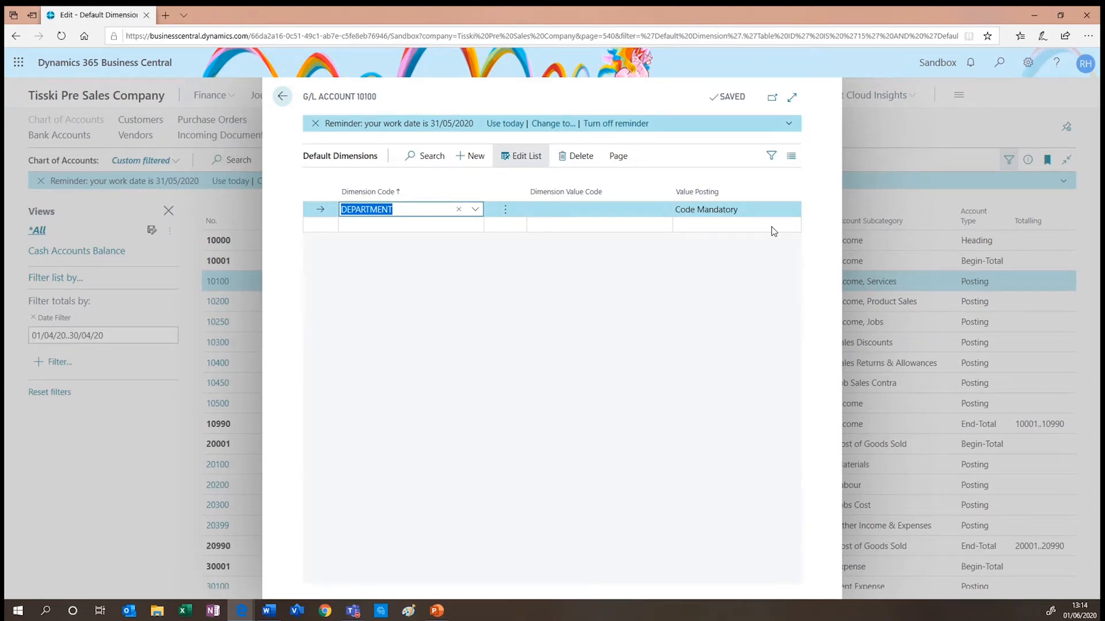
mouse_move(349, 116)
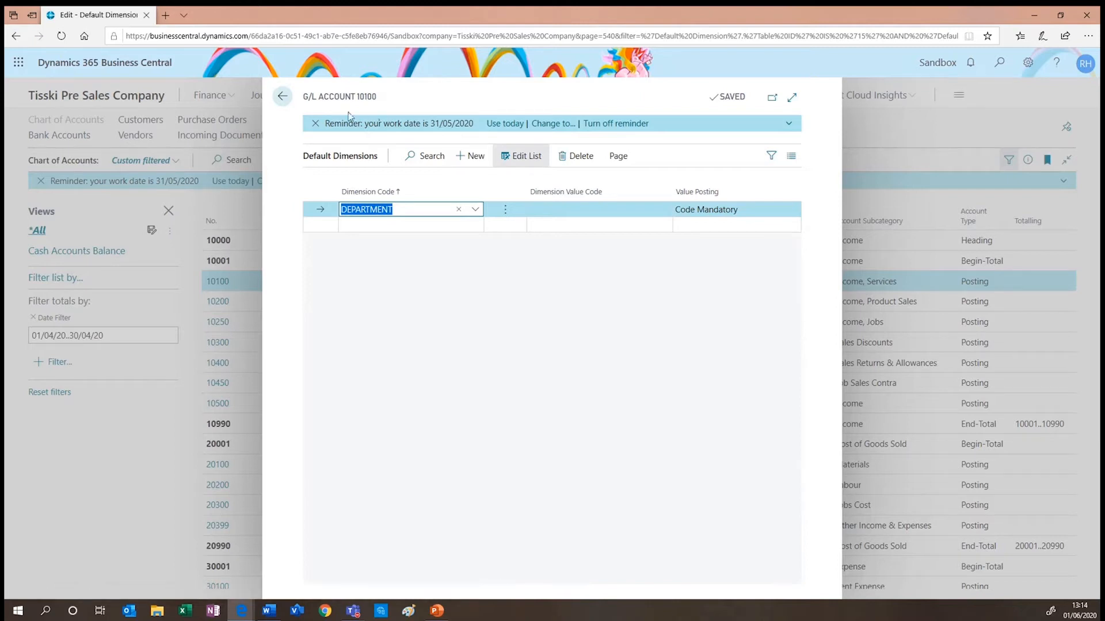
click(282, 97)
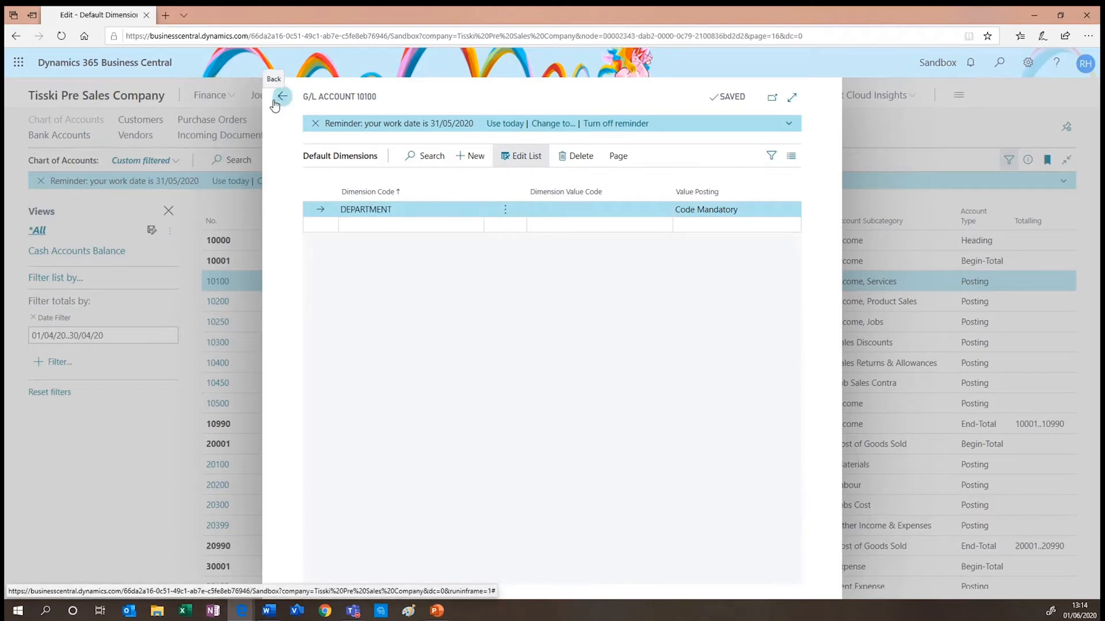
Go back from Default Dimensions to the April-filtered chart of accounts
click(282, 96)
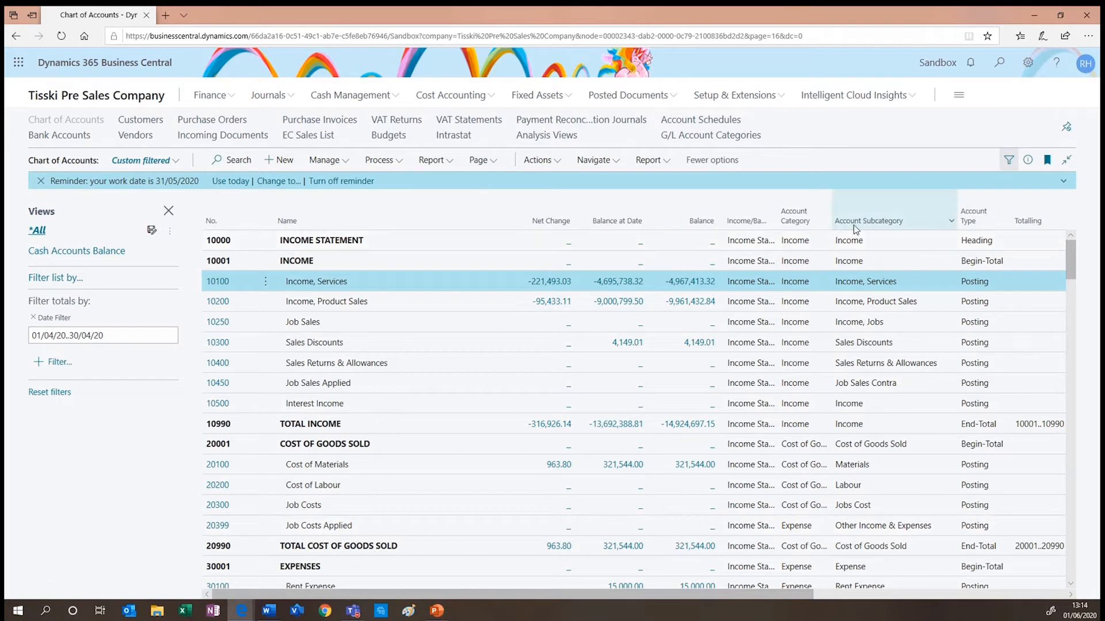
mouse_move(869, 221)
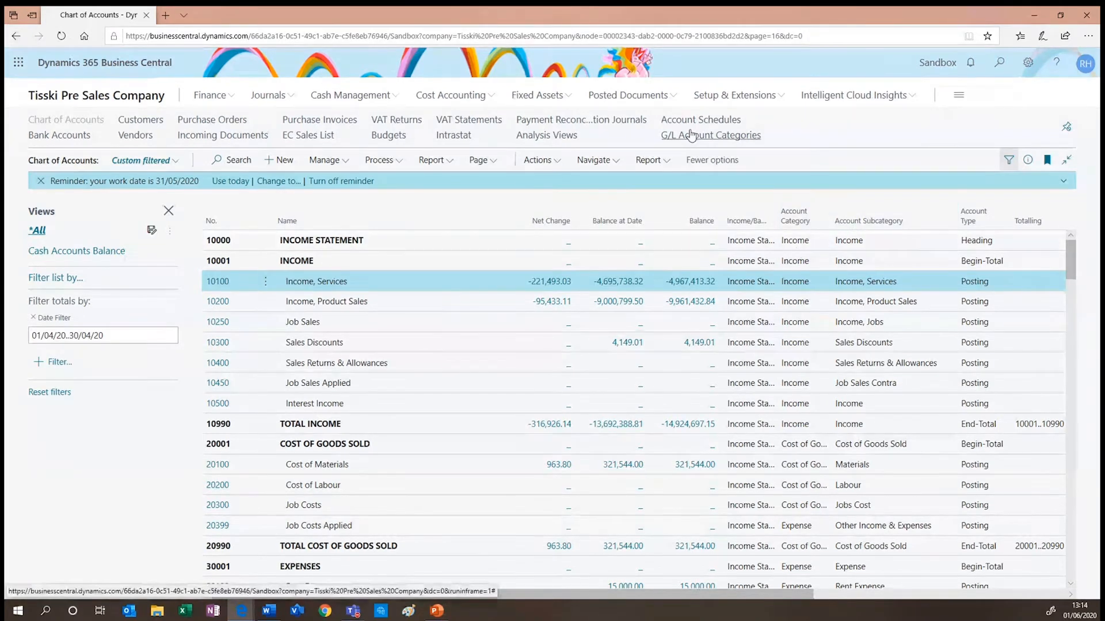
mouse_move(687, 141)
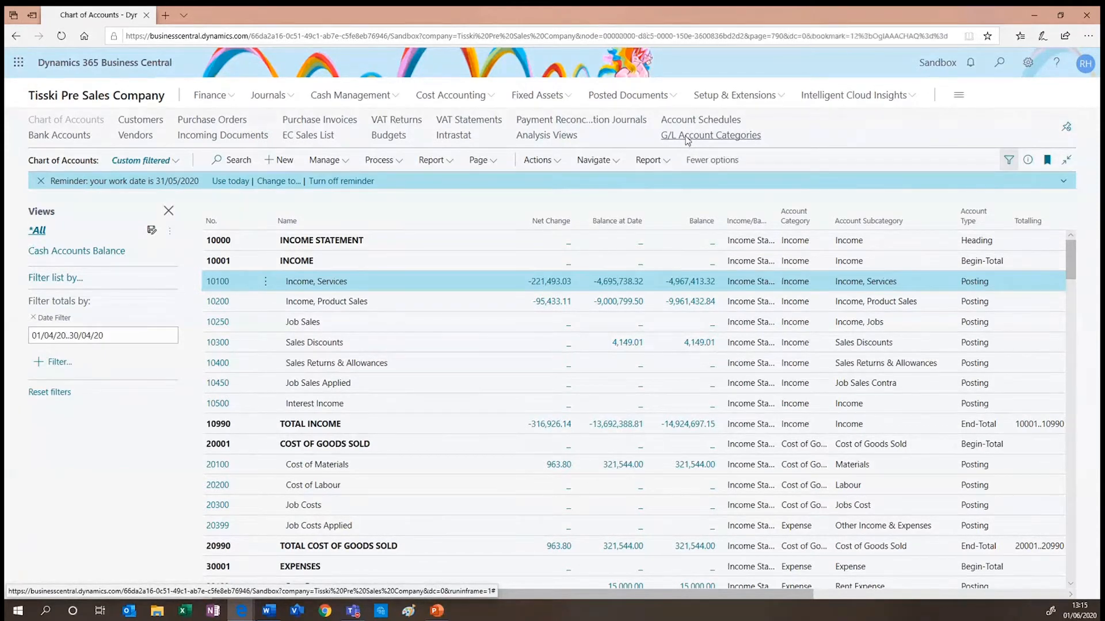
Open G/L Account Categories from the navigation bar
click(710, 135)
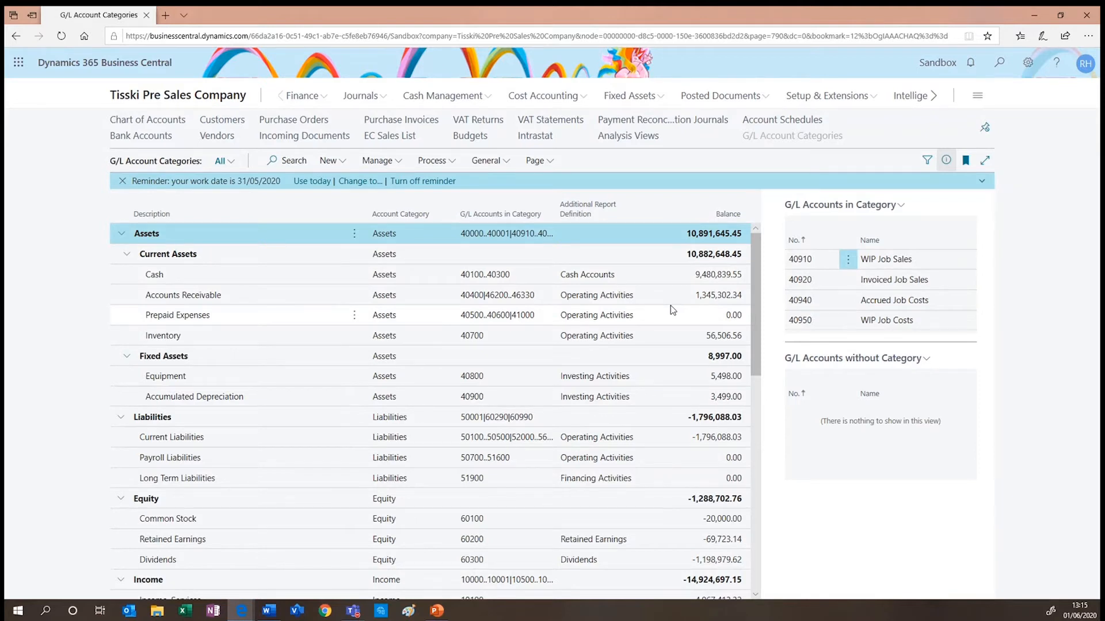
mouse_move(514, 294)
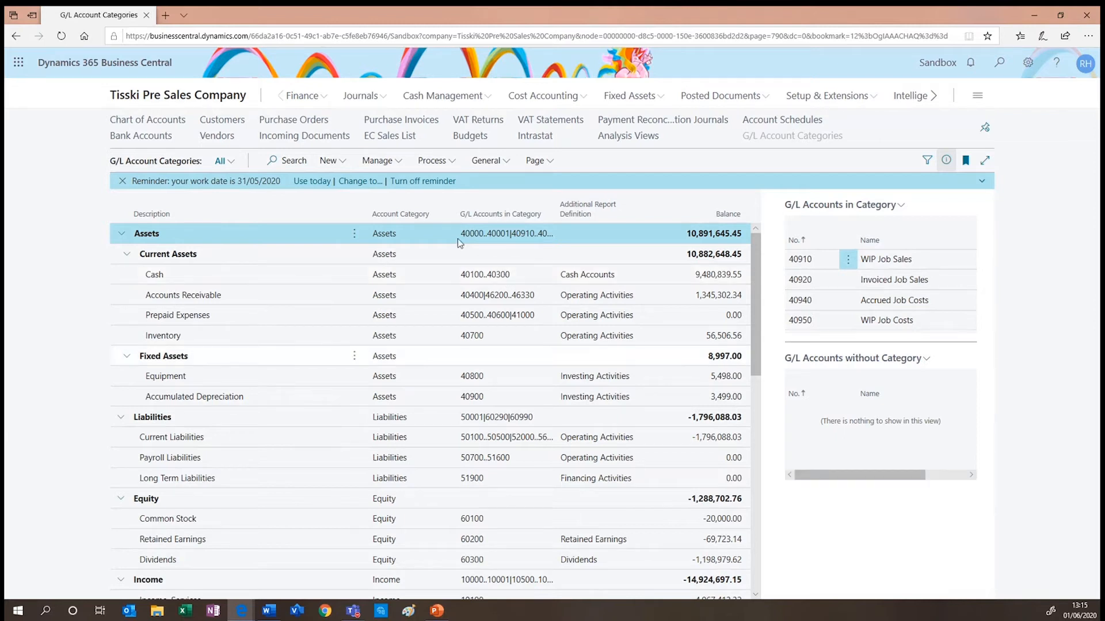
mouse_move(627, 135)
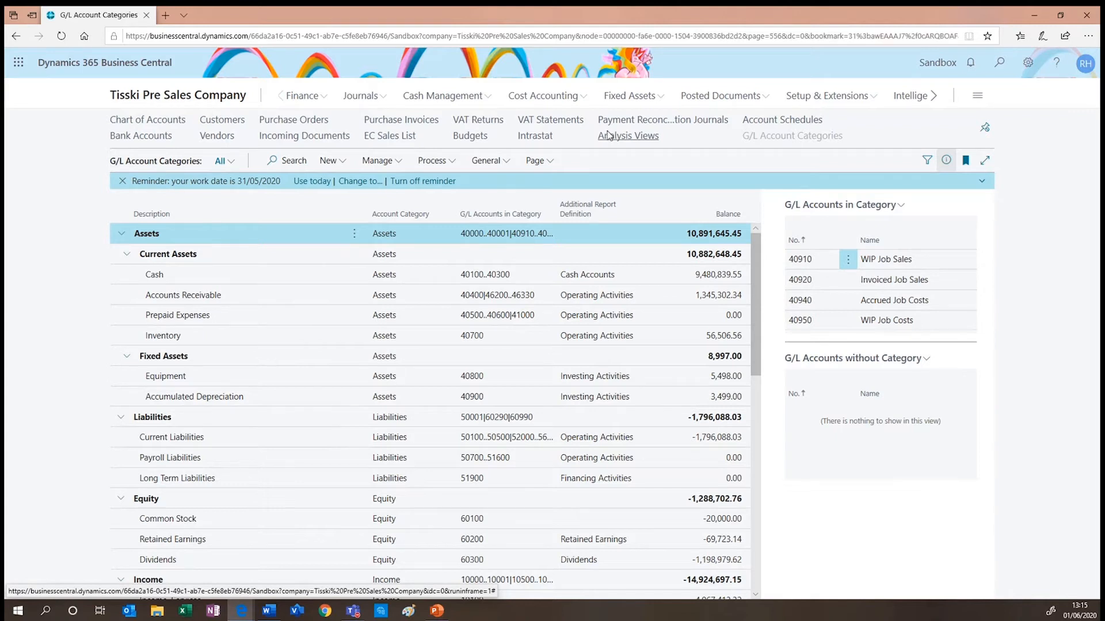
Open Analysis Views and run Analysis by Dimensions on GEN_LEDGER
click(627, 136)
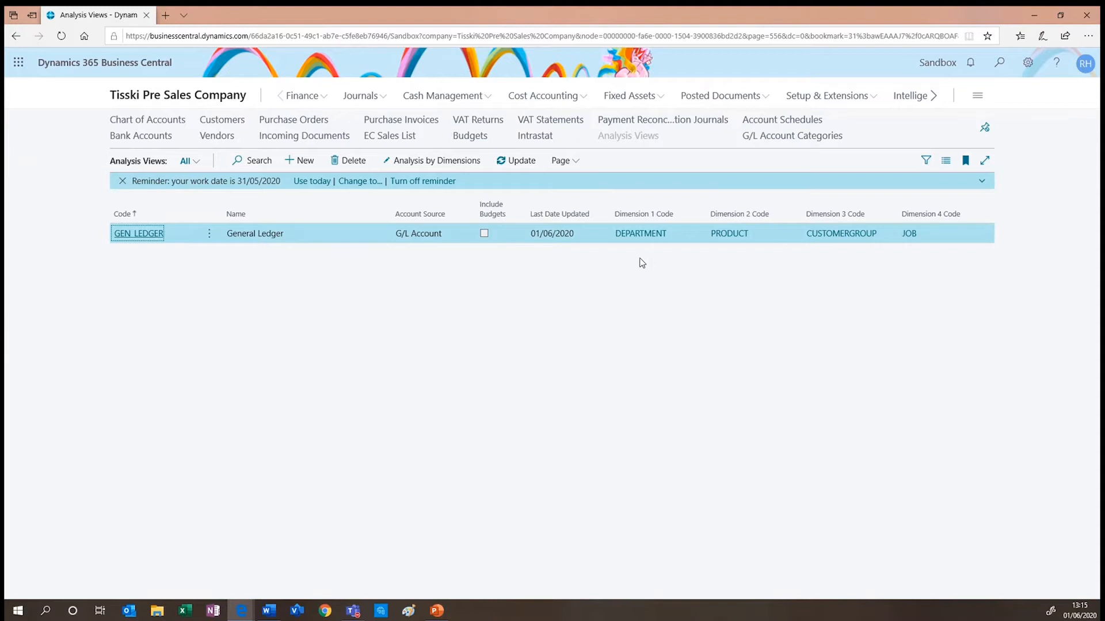
mouse_move(437, 160)
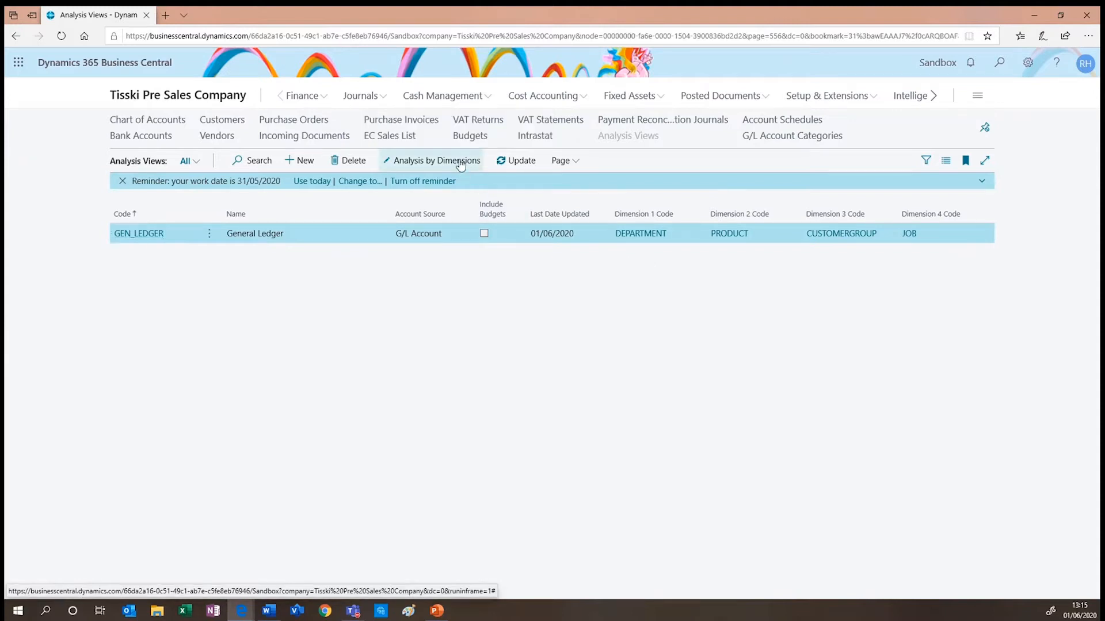
click(437, 160)
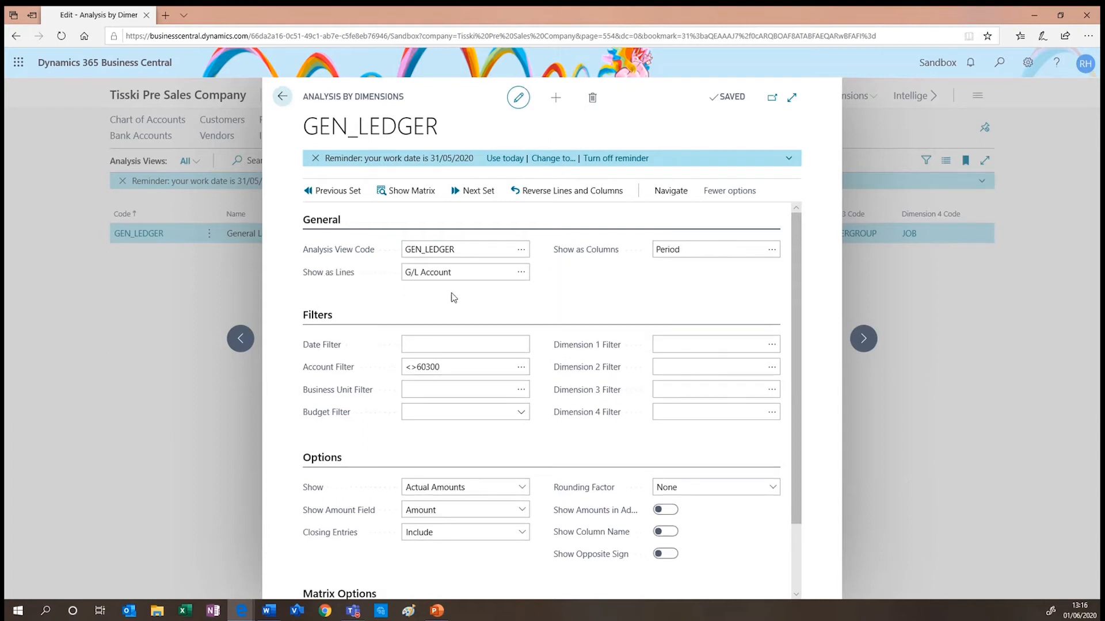
Open the Dimension Selection list for the Show as Lines field
click(712, 249)
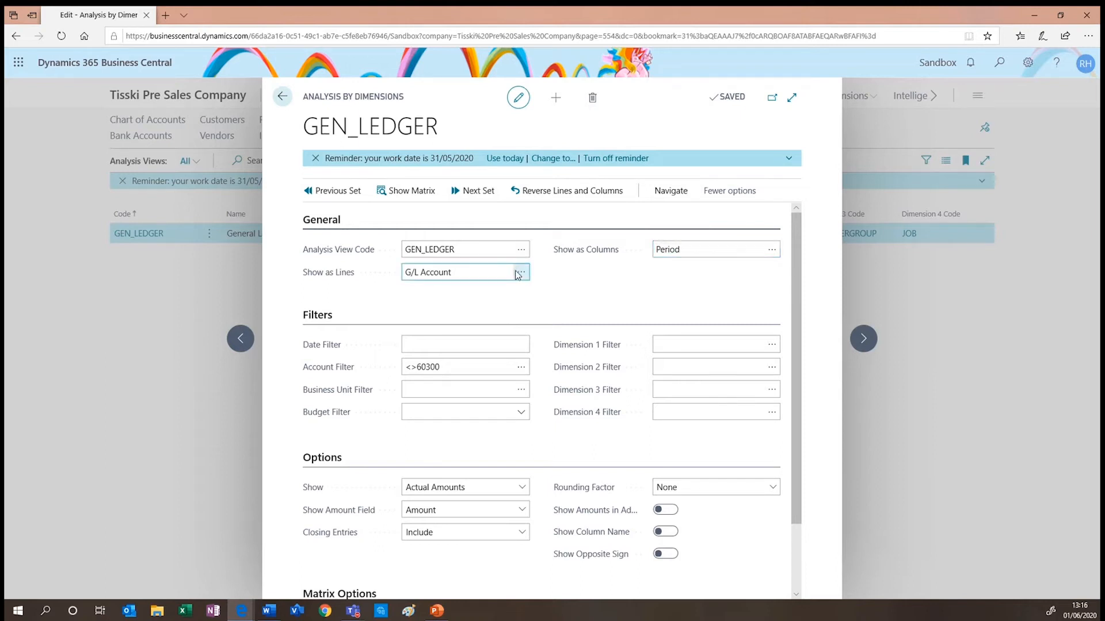
click(521, 272)
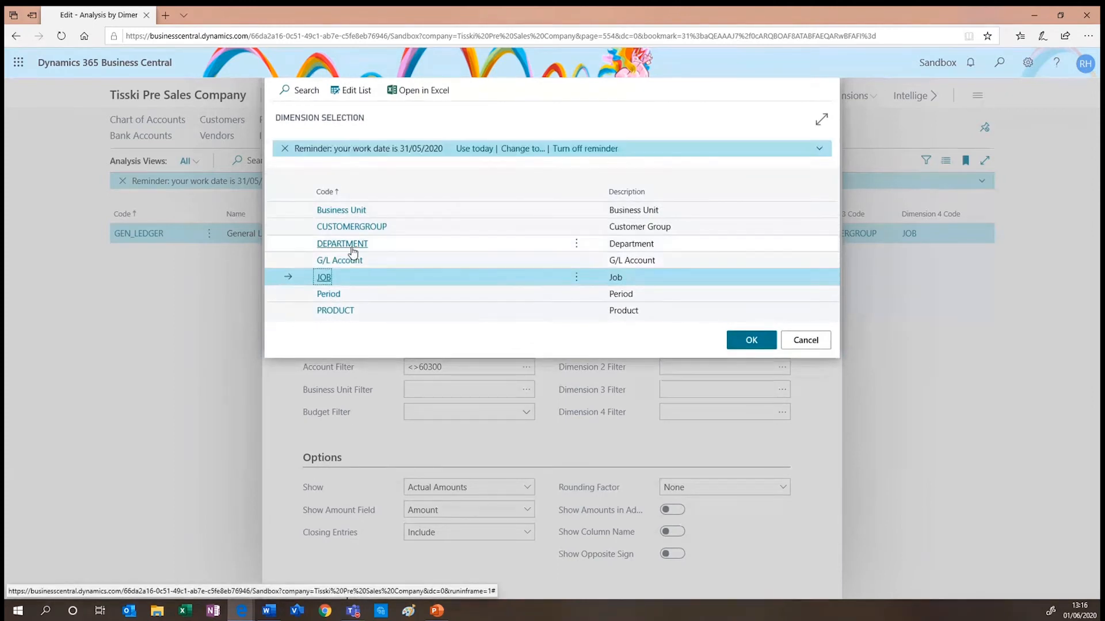
Set DEPARTMENT as lines and PRODUCT as columns
click(750, 339)
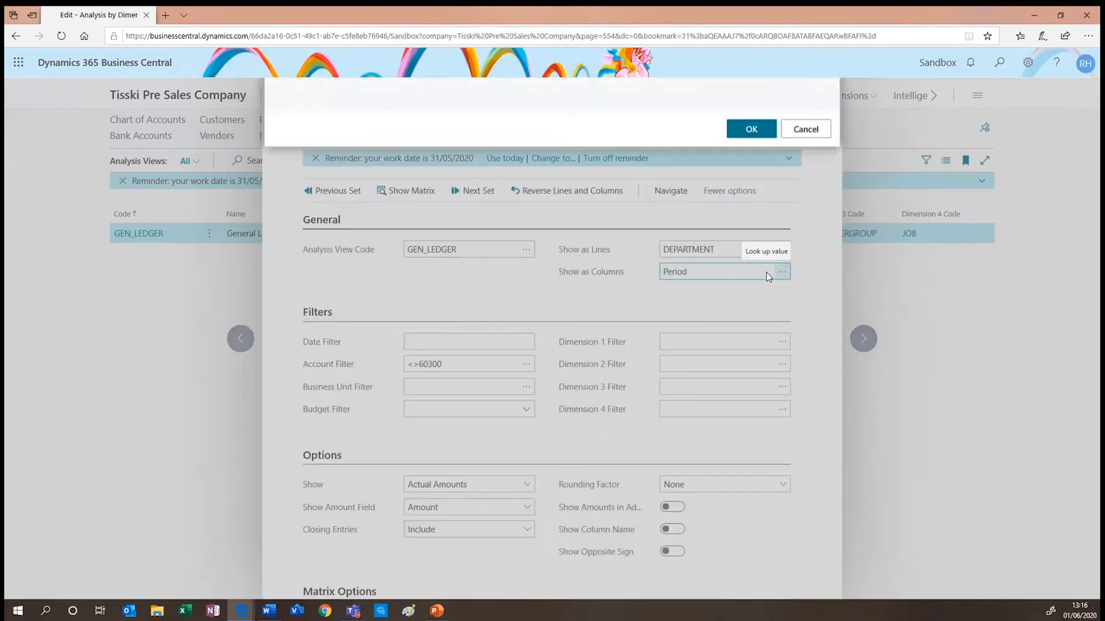
click(781, 273)
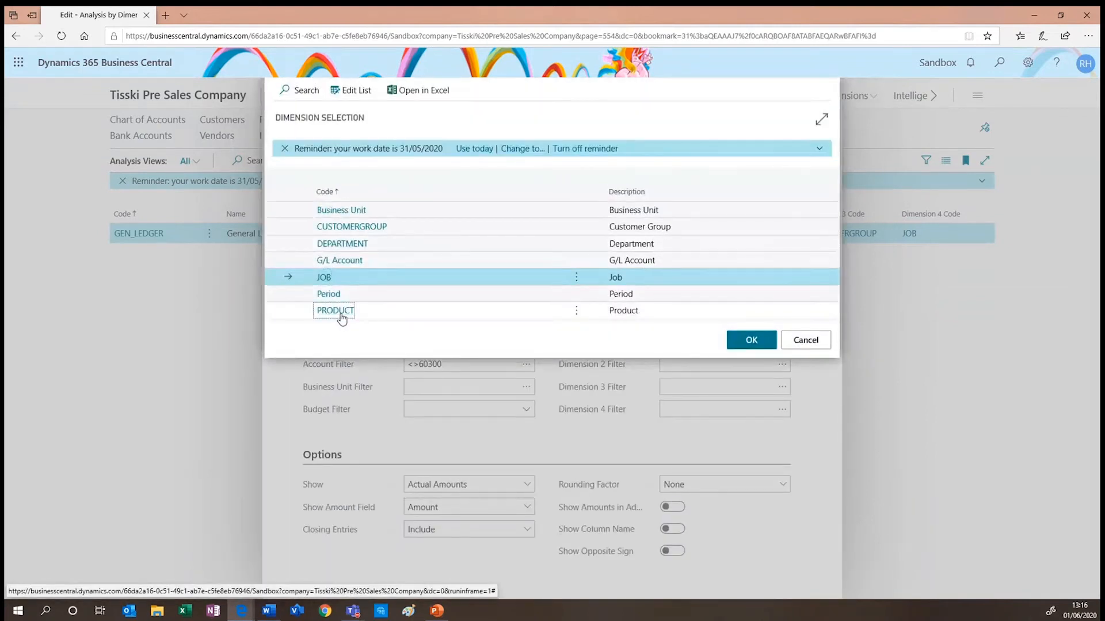
click(750, 340)
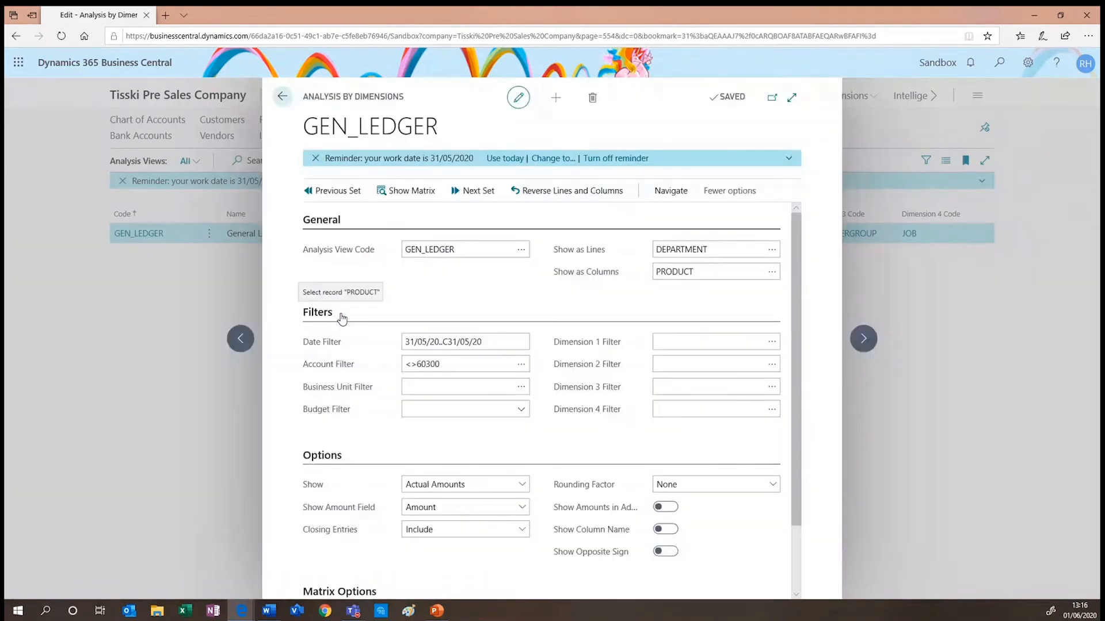
mouse_move(542, 292)
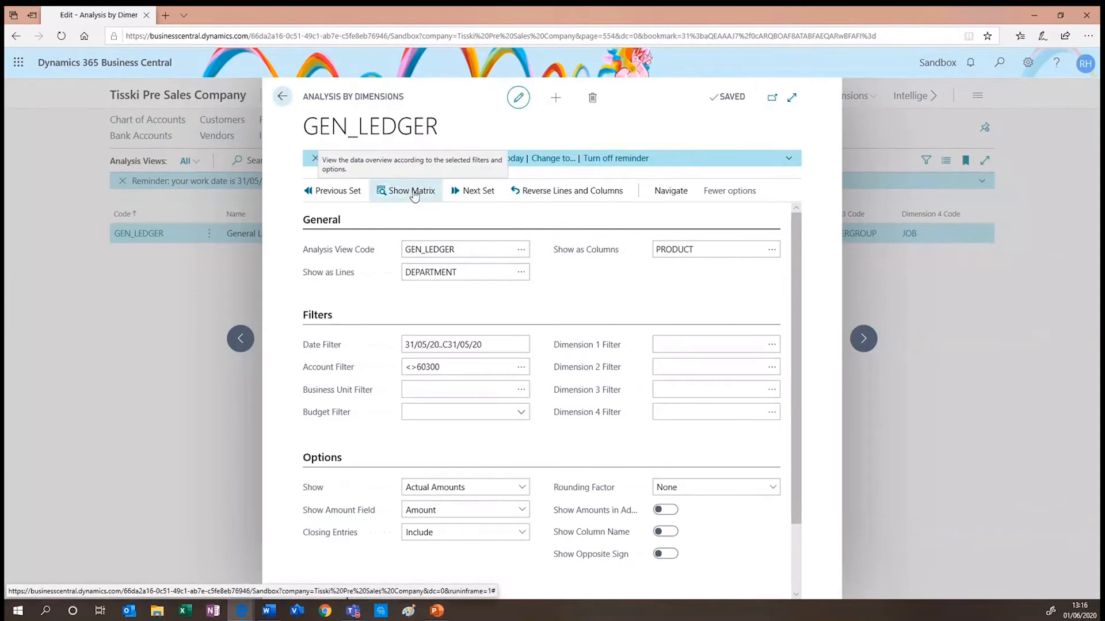
Change the date filter to 01/01/20..31/05/20 and show the matrix
click(411, 190)
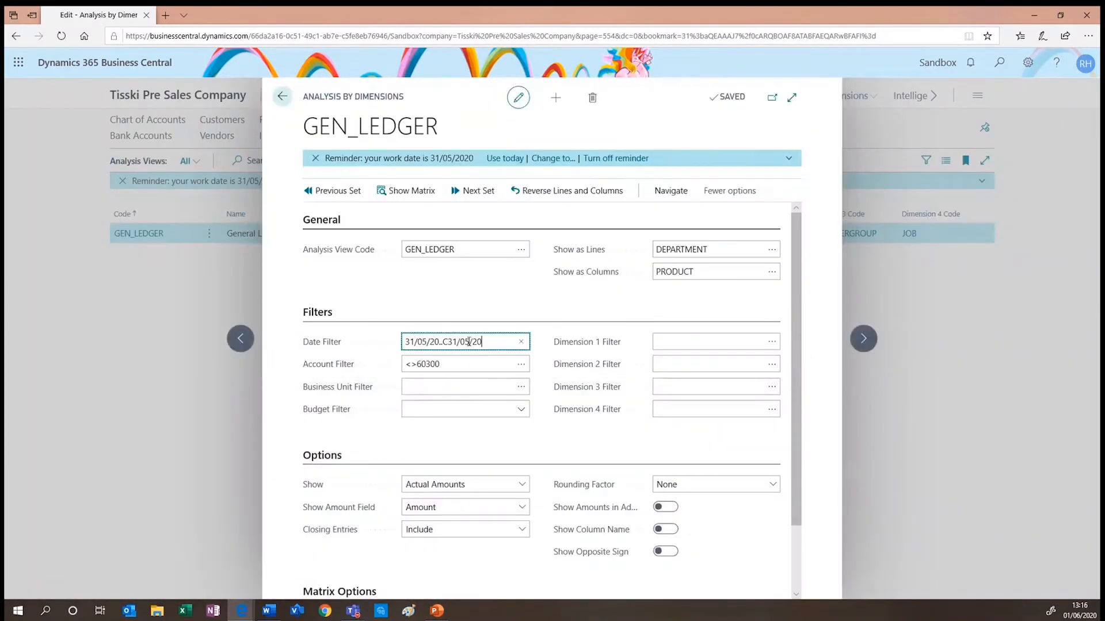
text(0102)
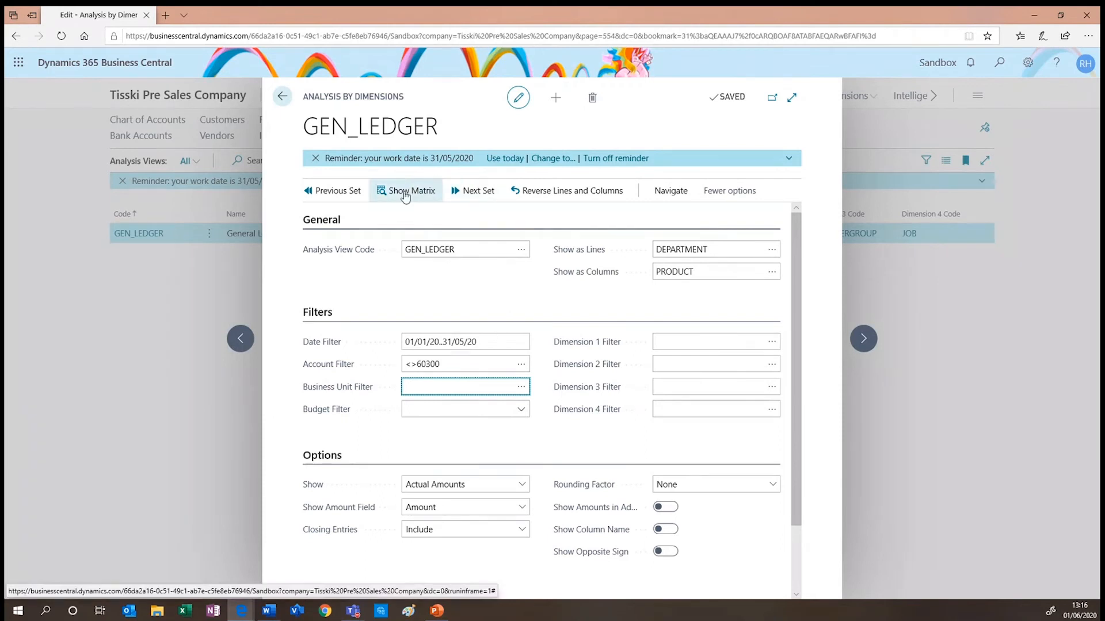
click(410, 190)
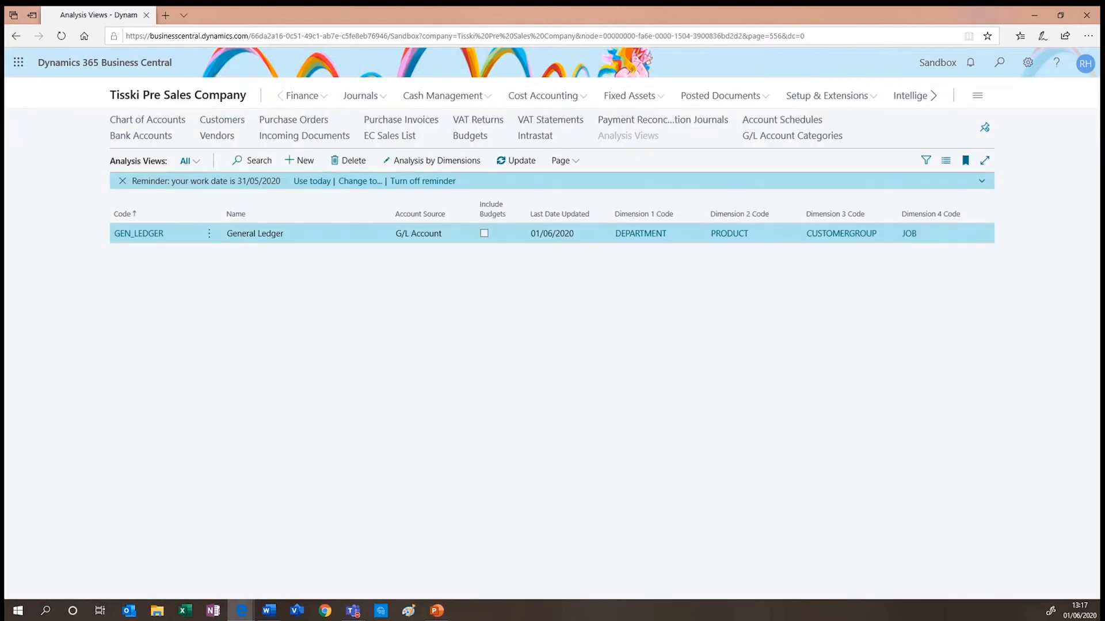
mouse_move(782, 119)
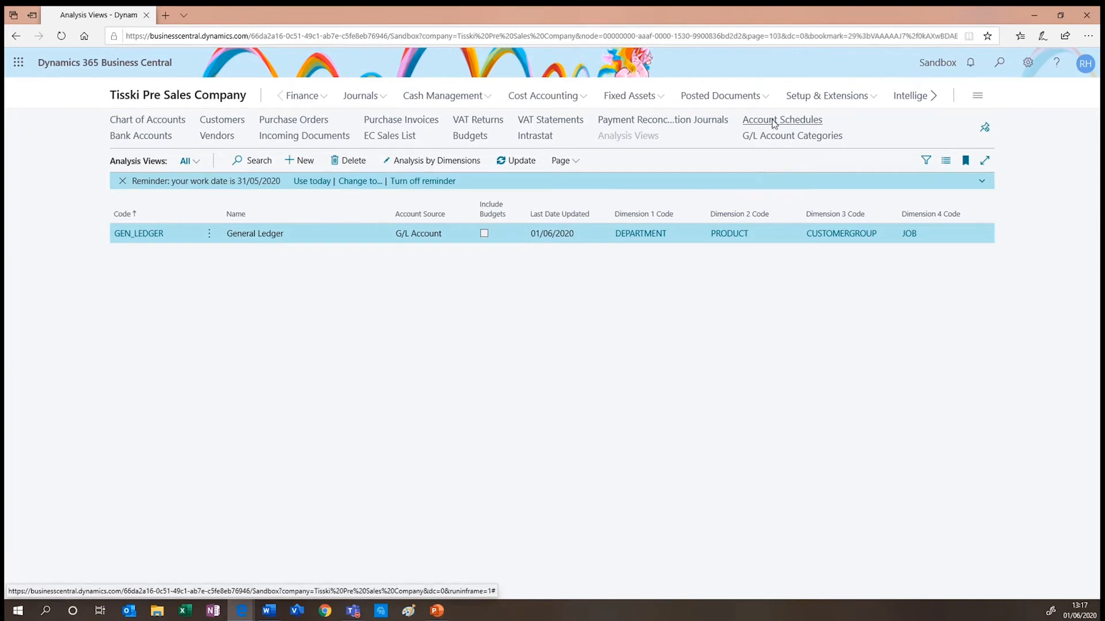
Open the Account Schedules list from the navigation bar
click(782, 119)
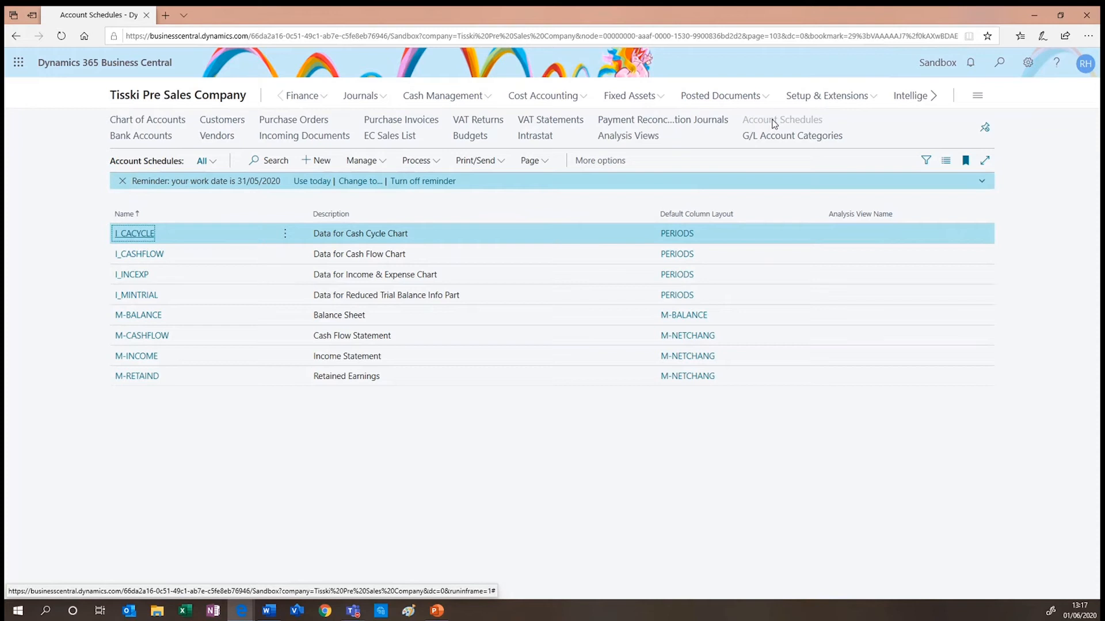
mouse_move(233, 357)
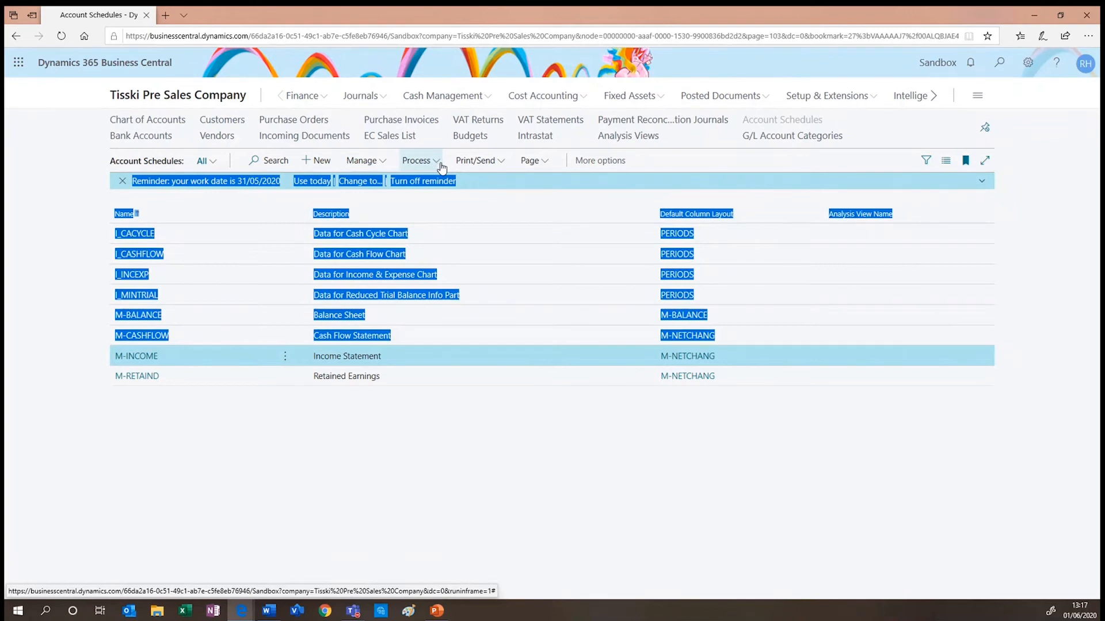
Open Edit Column Layout Setup for M-INCOME, showing the M-NETCHANG layout
click(418, 160)
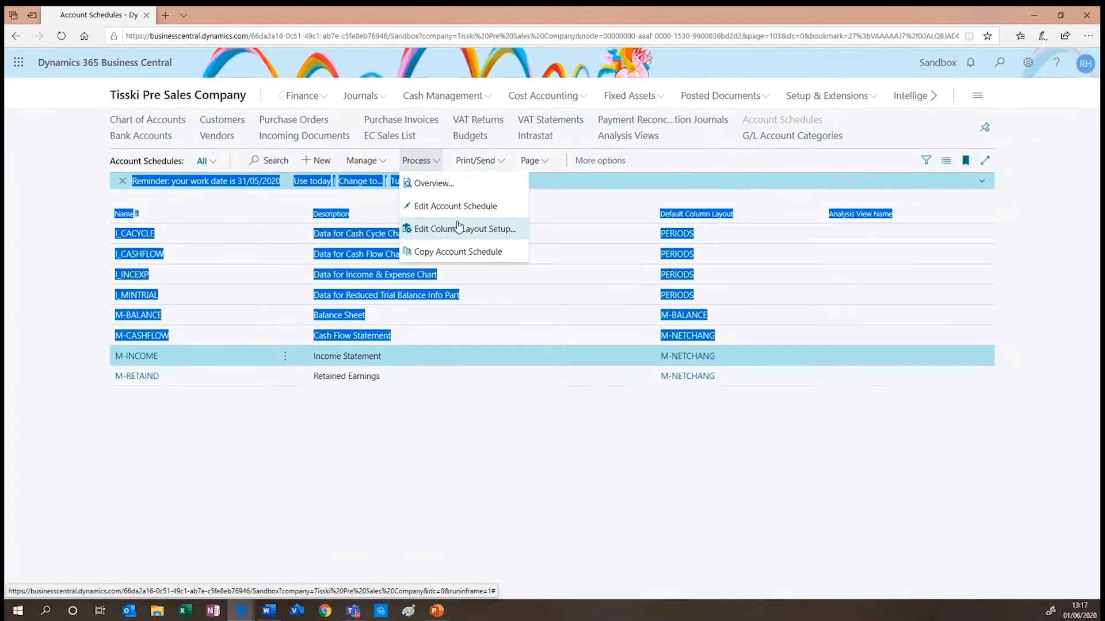
click(464, 228)
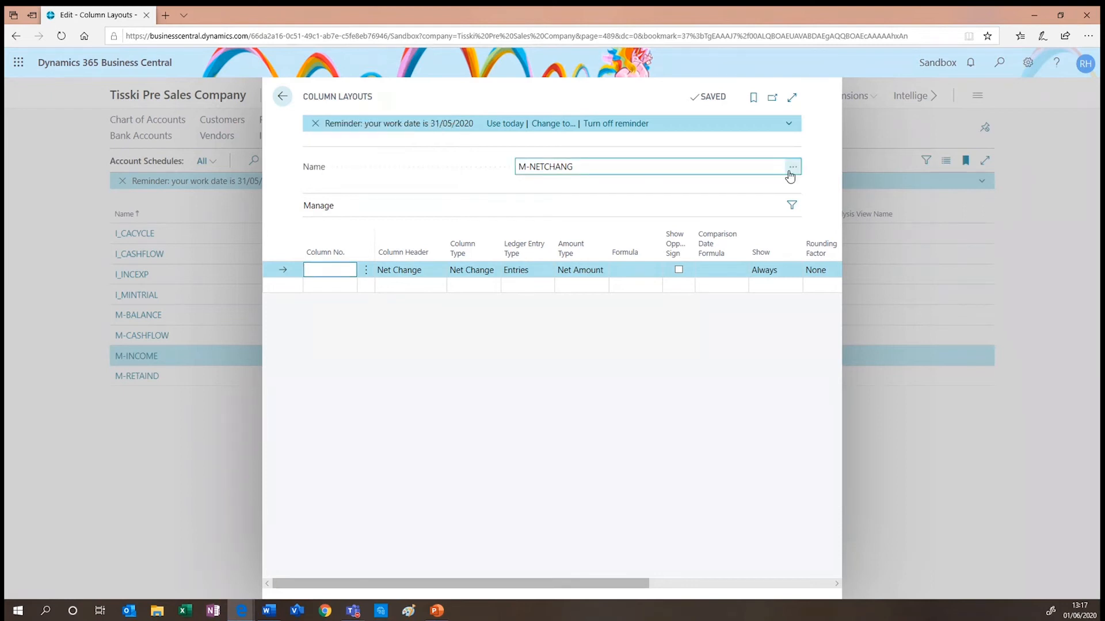
Look up ACT/BUD, review its Actual, Budget, Difference and Variance % columns, then close
click(791, 166)
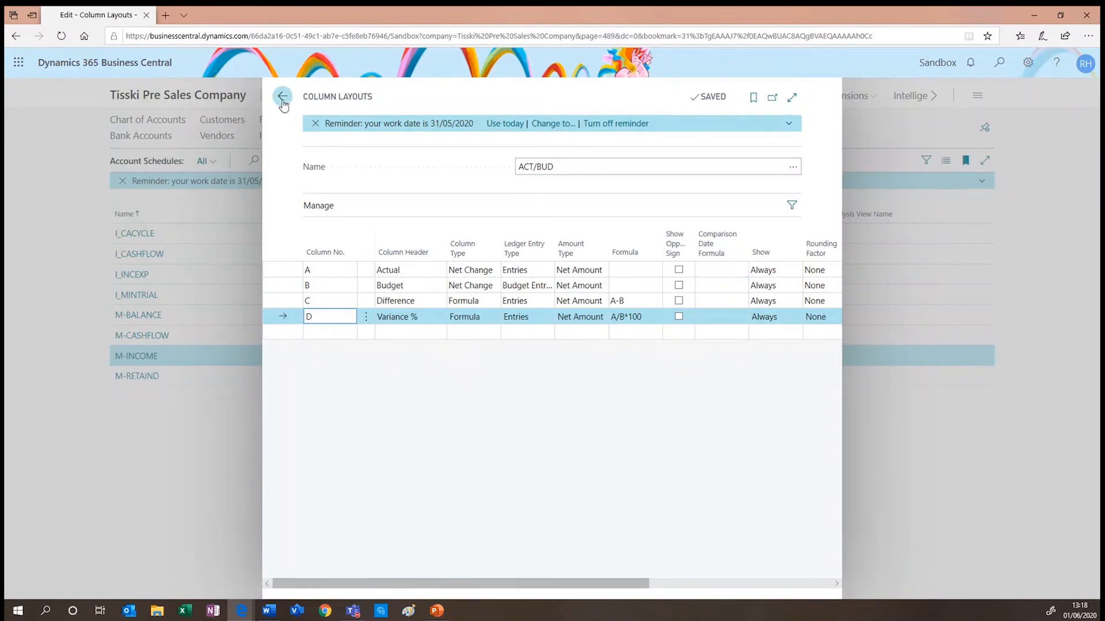
click(283, 96)
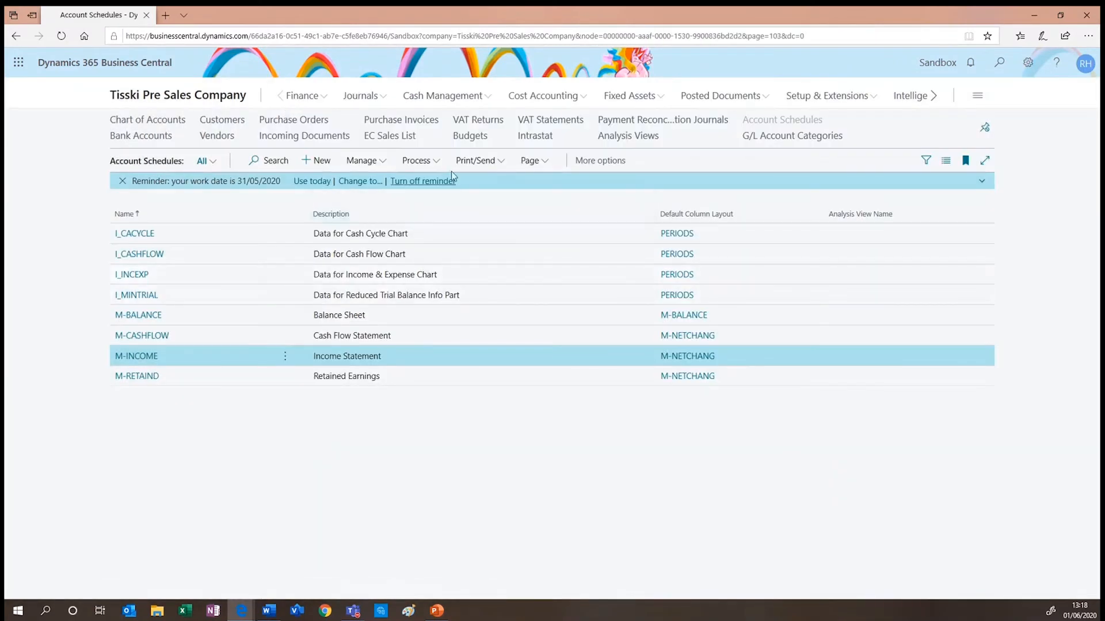
Edit the M-INCOME account schedule directly, declining to make a copy
click(417, 160)
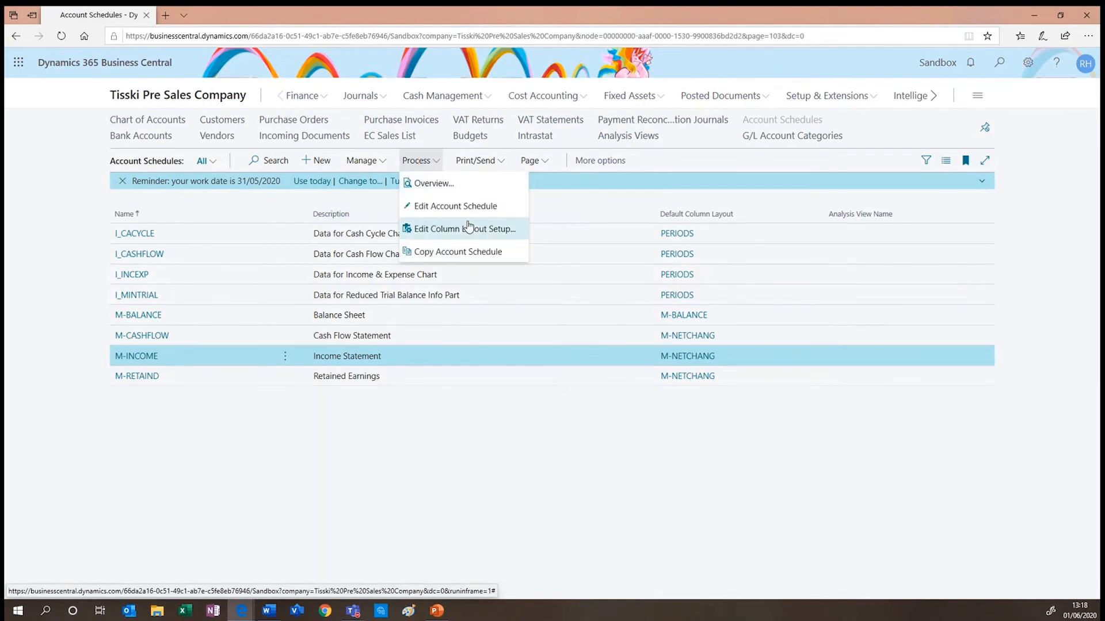
click(454, 206)
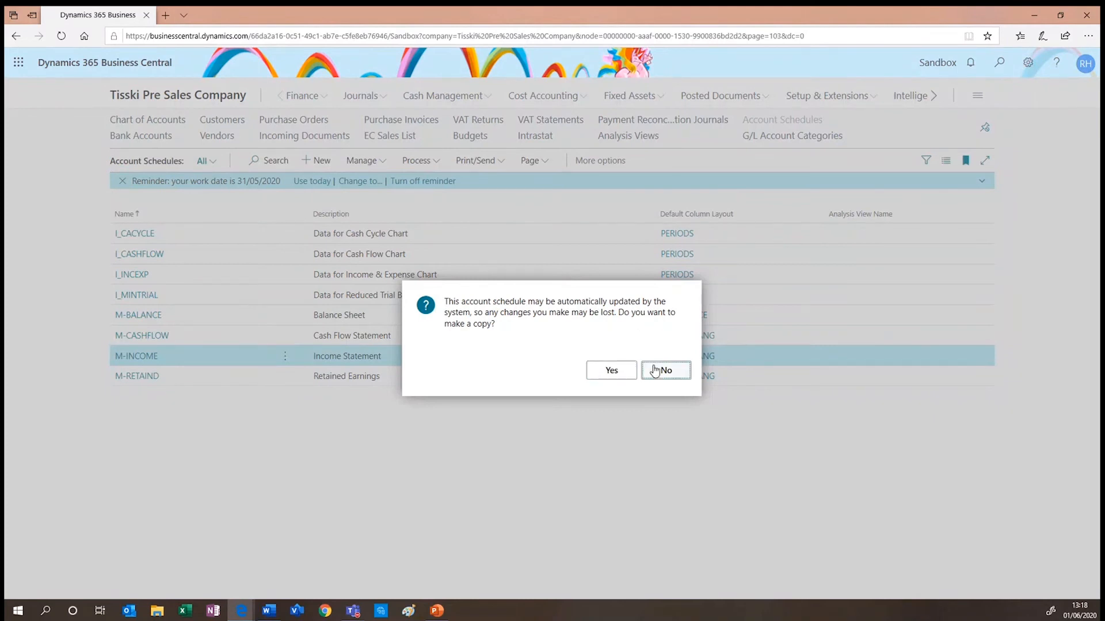
click(663, 370)
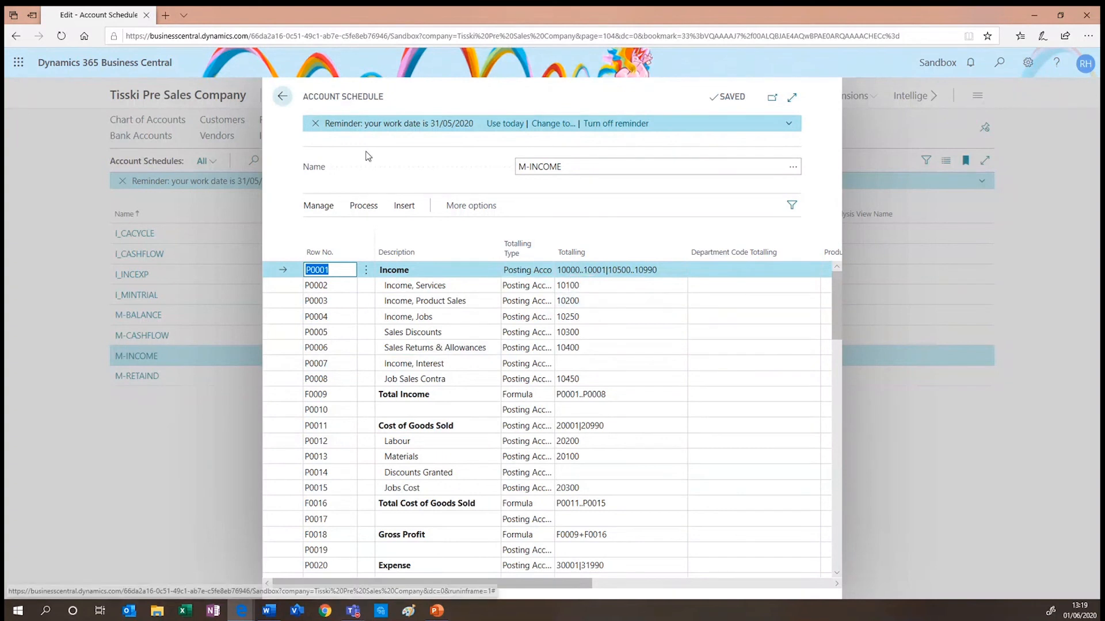
Close the editor and open the M-INCOME overview with the M-NETCHANG layout
click(282, 97)
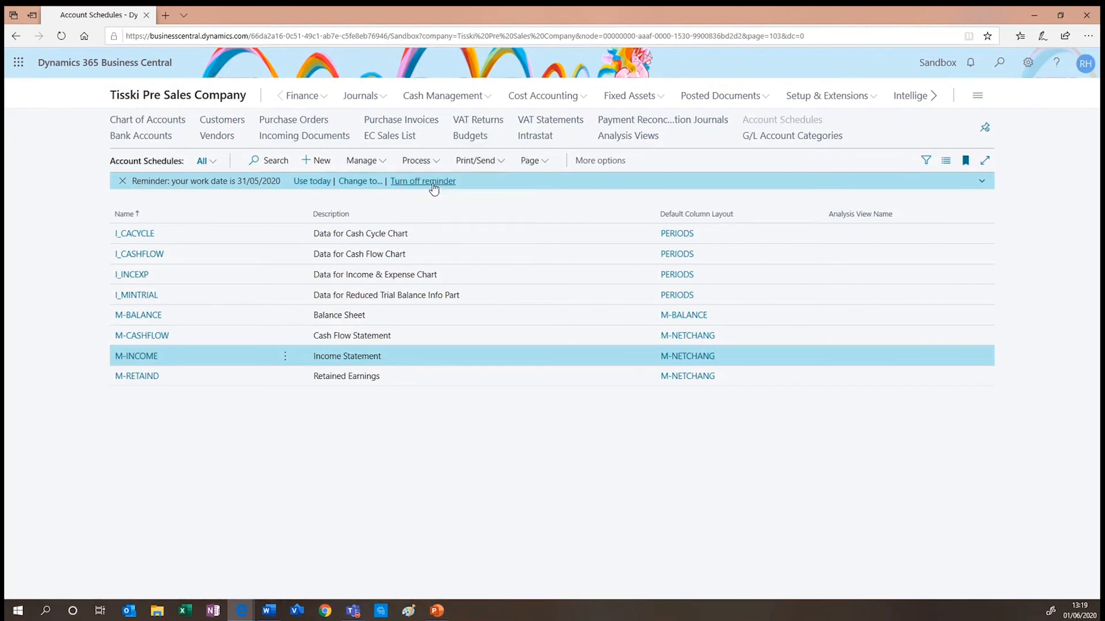
double_click(136, 356)
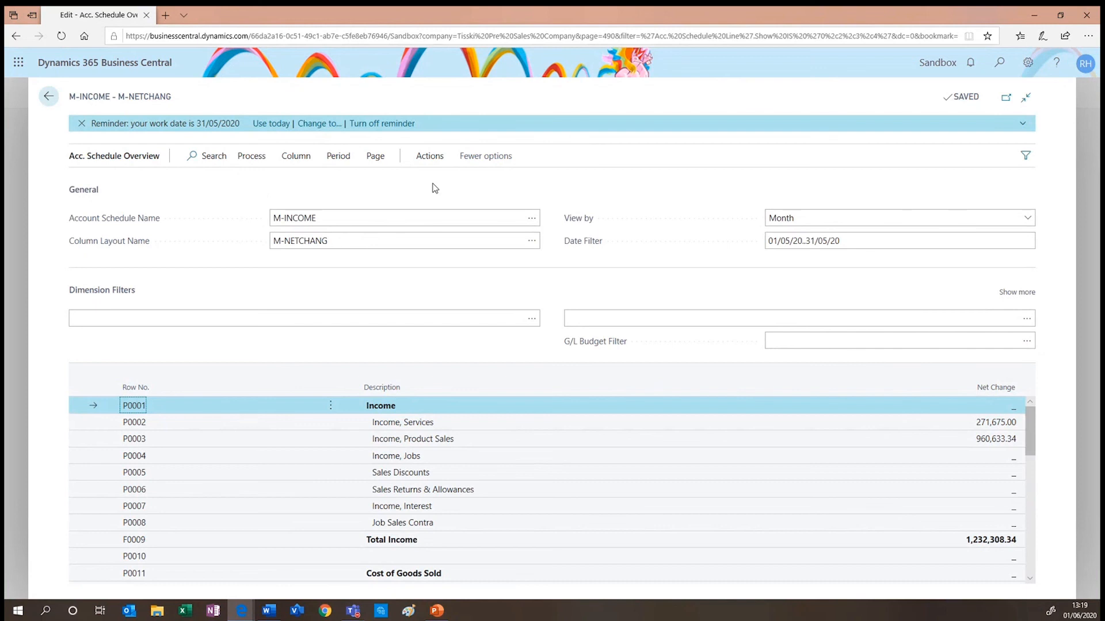
mouse_move(168, 236)
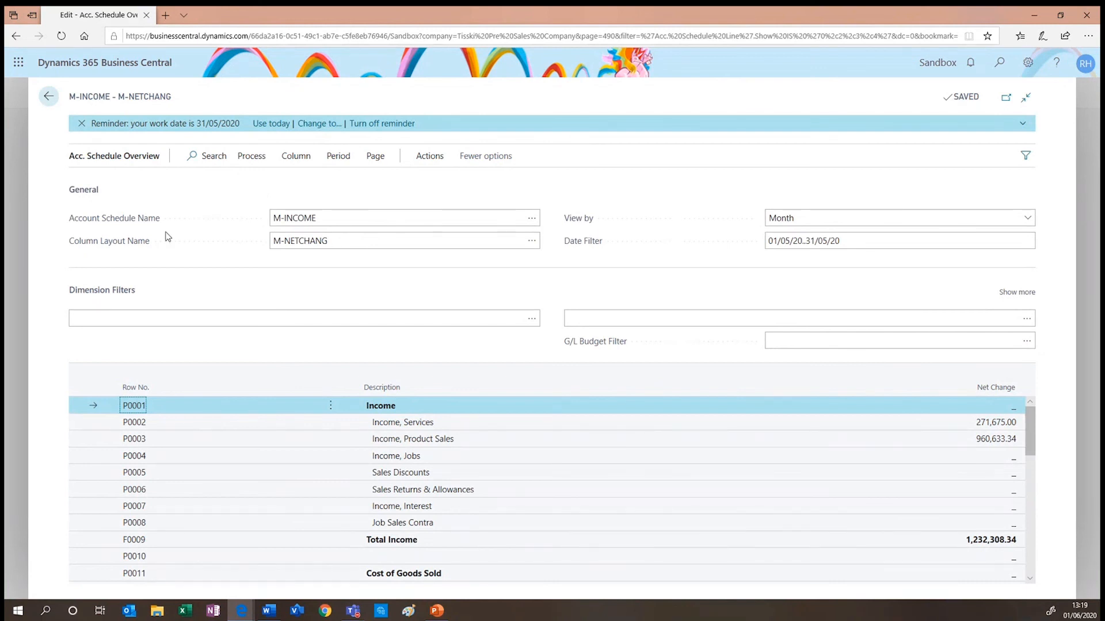
mouse_move(165, 245)
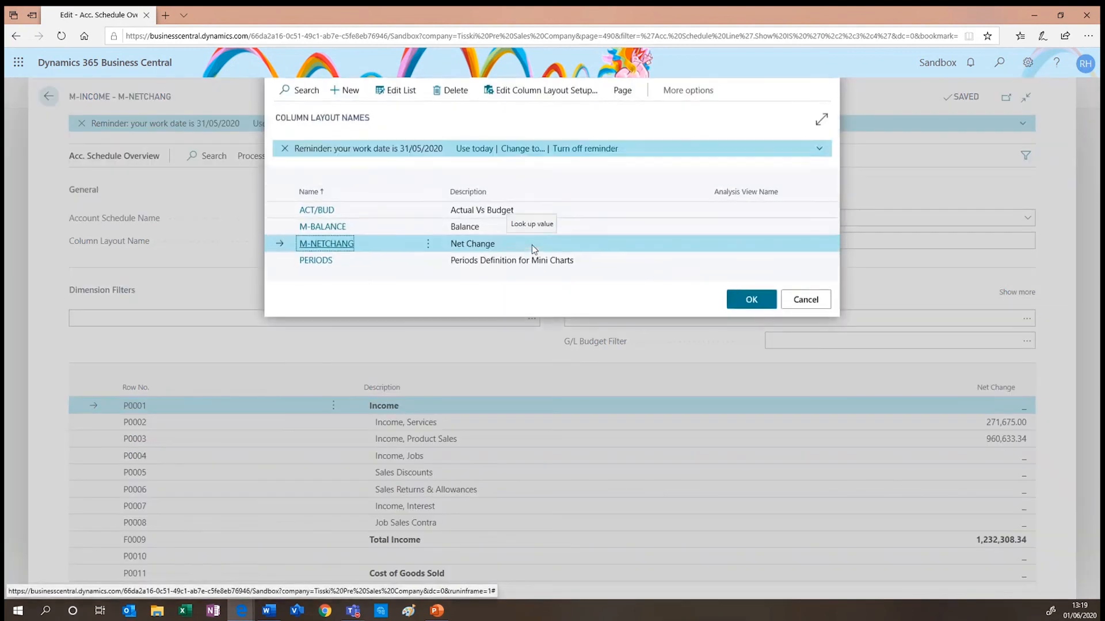
Choose ACT/BUD to compare actual income 1,232,308.34 against budget 291,500.00
click(316, 209)
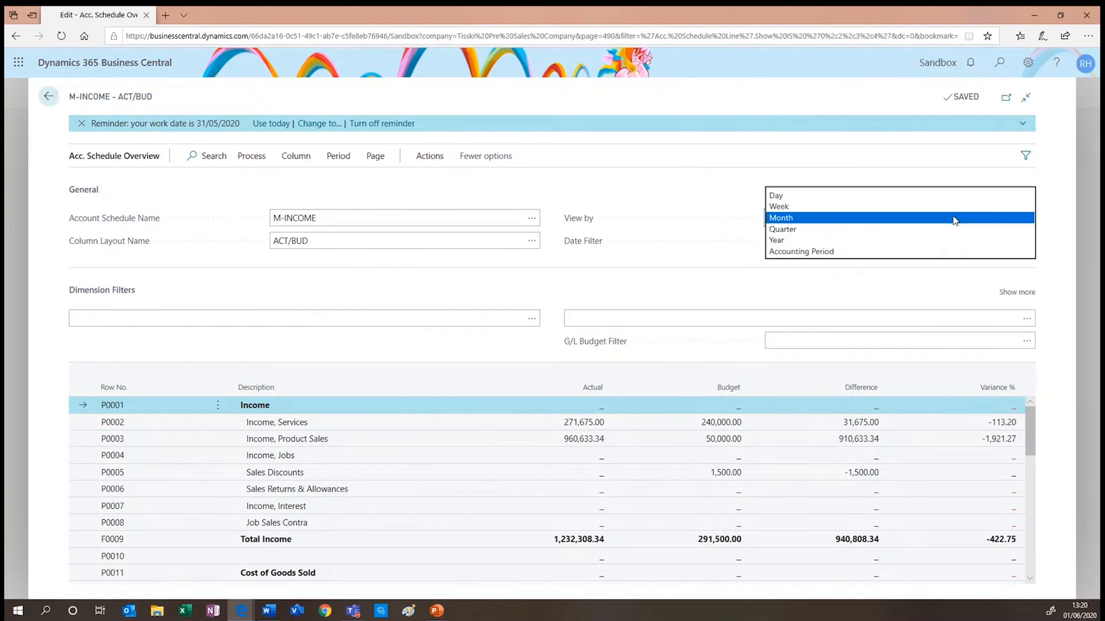
click(781, 217)
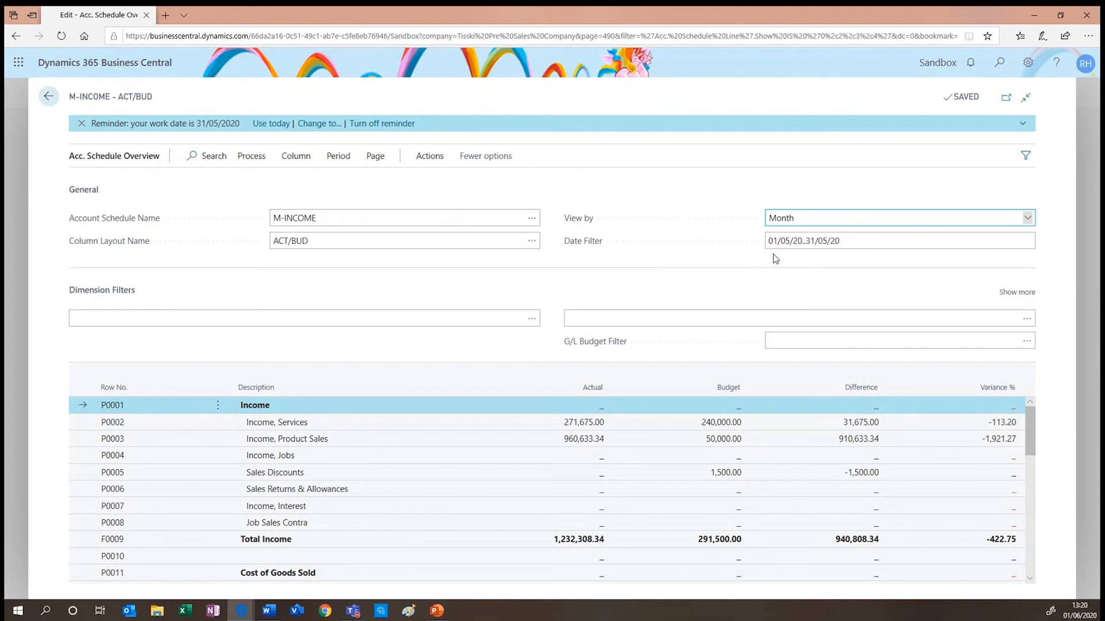
click(304, 317)
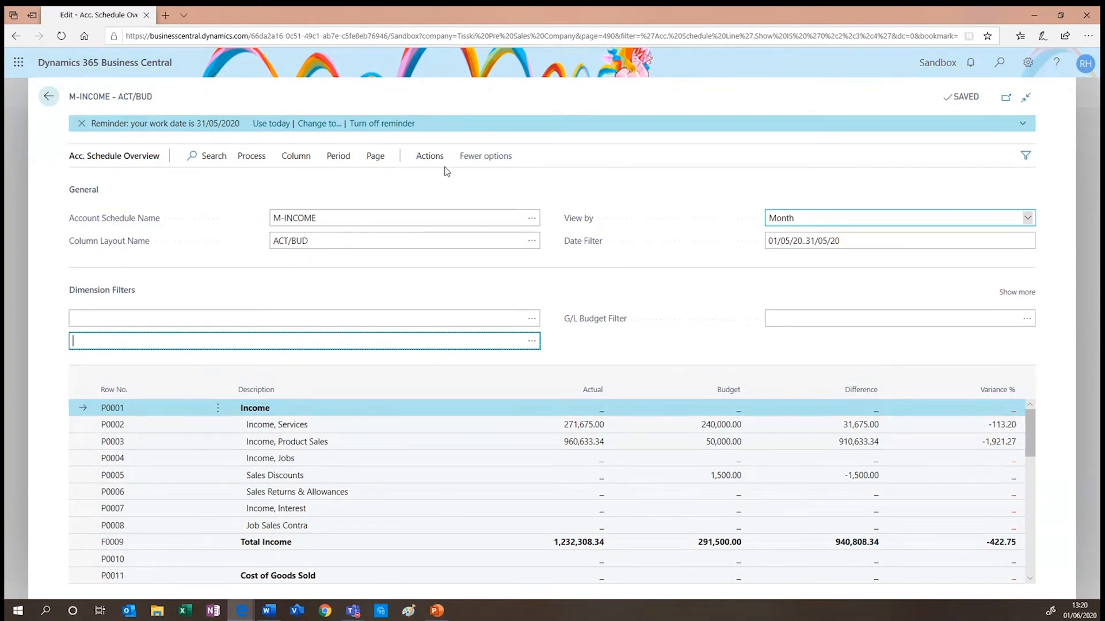
Reveal the Export to Excel option under the overview's Actions menu
click(430, 156)
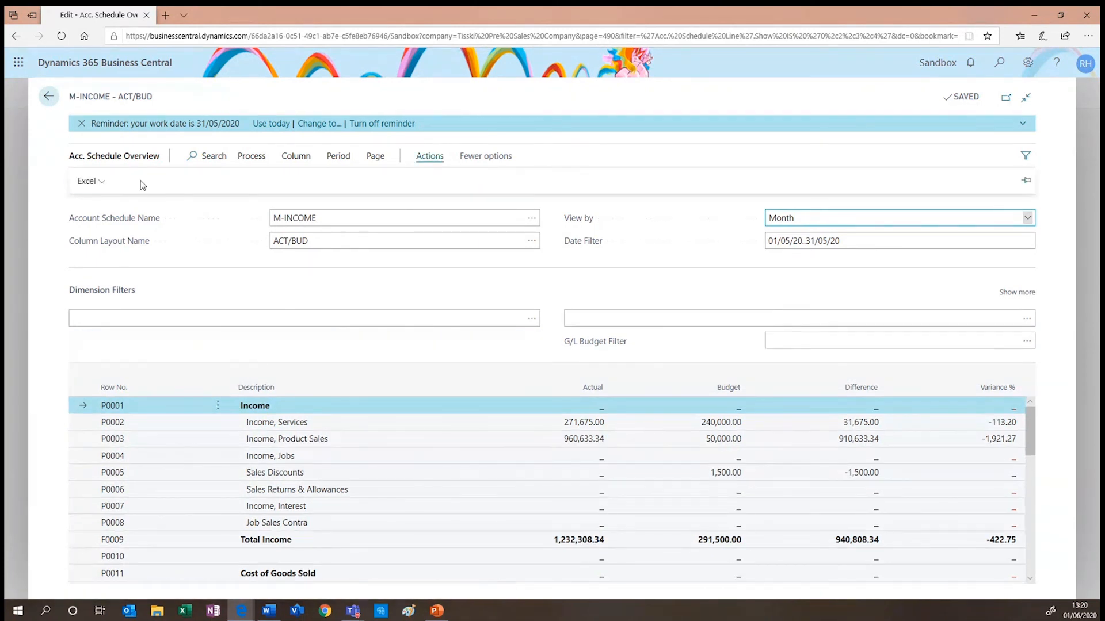
click(86, 180)
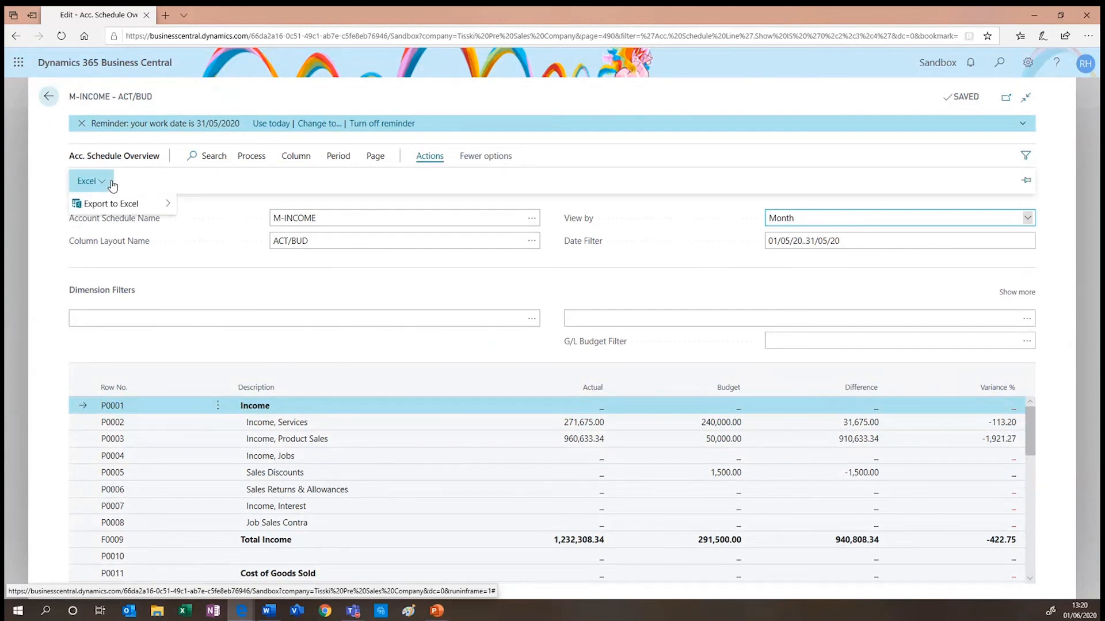